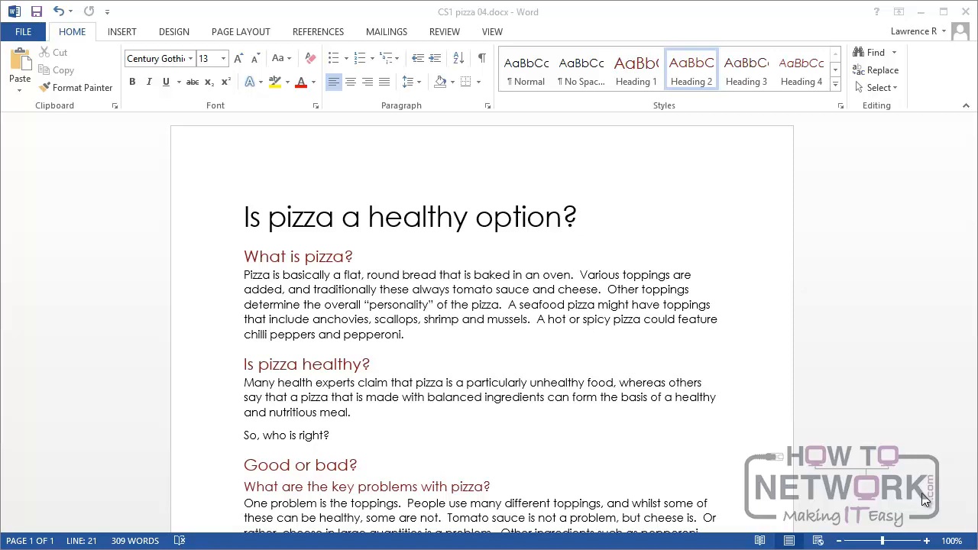
{"action": "mouse_move", "coordinate": [926, 502]}
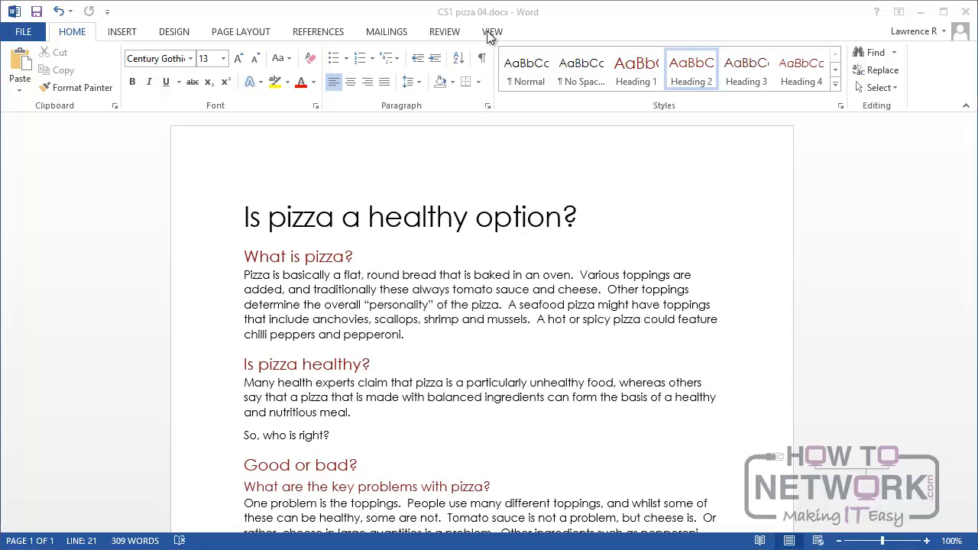
- Switch to the View ribbon and turn on the Navigation Pane for the pizza document
{"action": "left_click", "coordinate": [492, 31]}
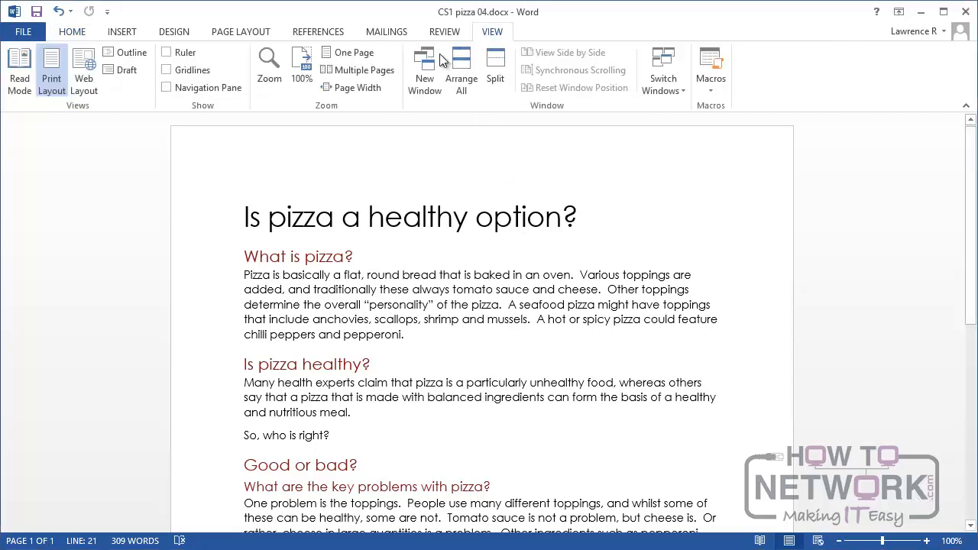
{"action": "left_click", "coordinate": [166, 87]}
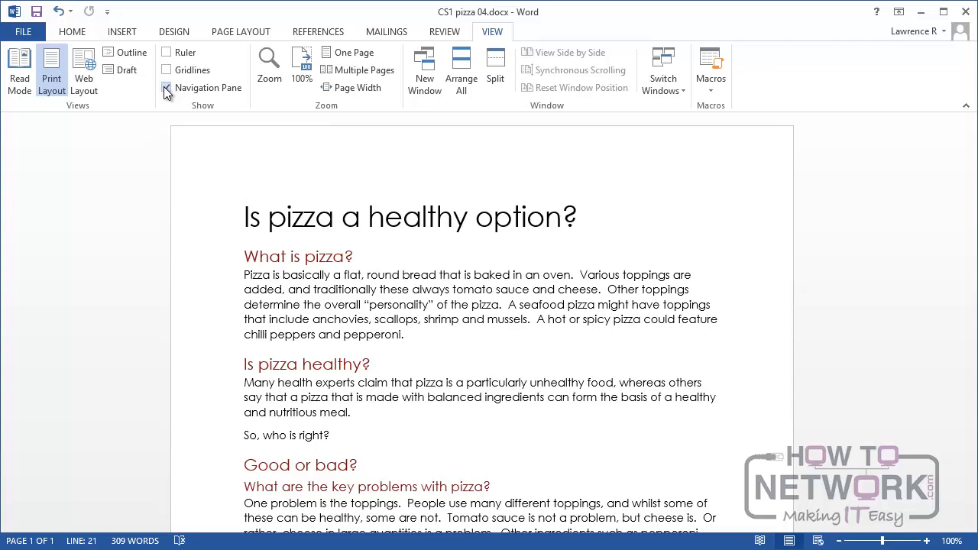
- Show the headings pane, collapsing and re-expanding the 'Good or bad?' section
{"action": "left_click", "coordinate": [166, 87]}
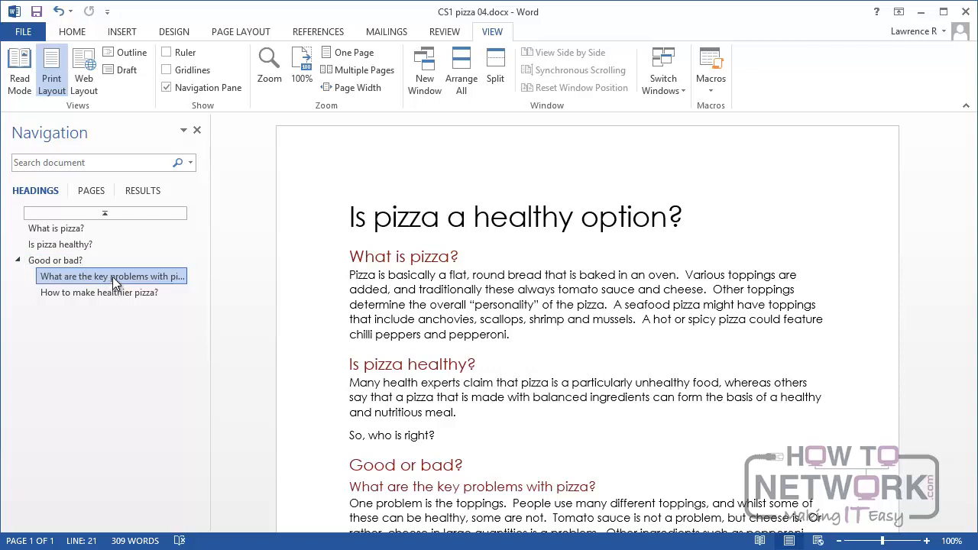
{"action": "mouse_move", "coordinate": [110, 275]}
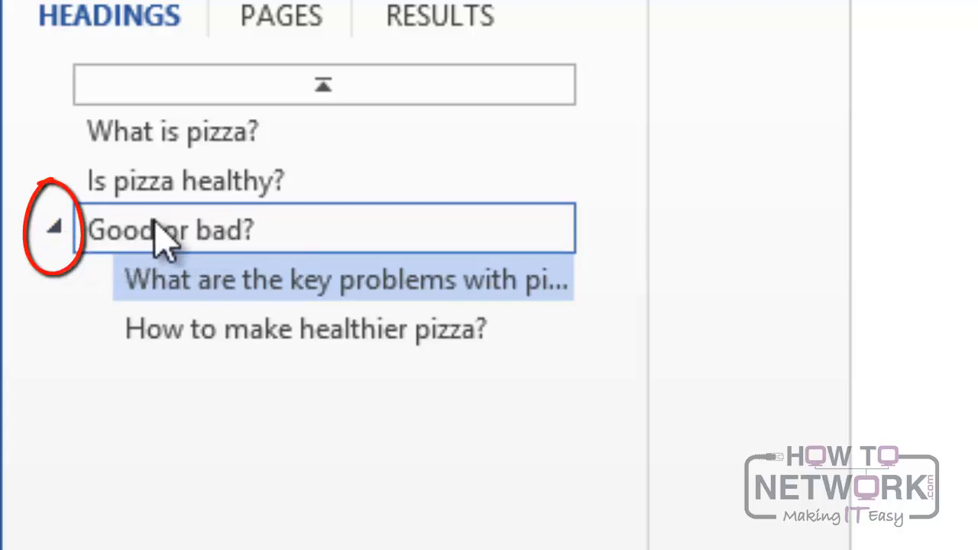
{"action": "left_click", "coordinate": [53, 226]}
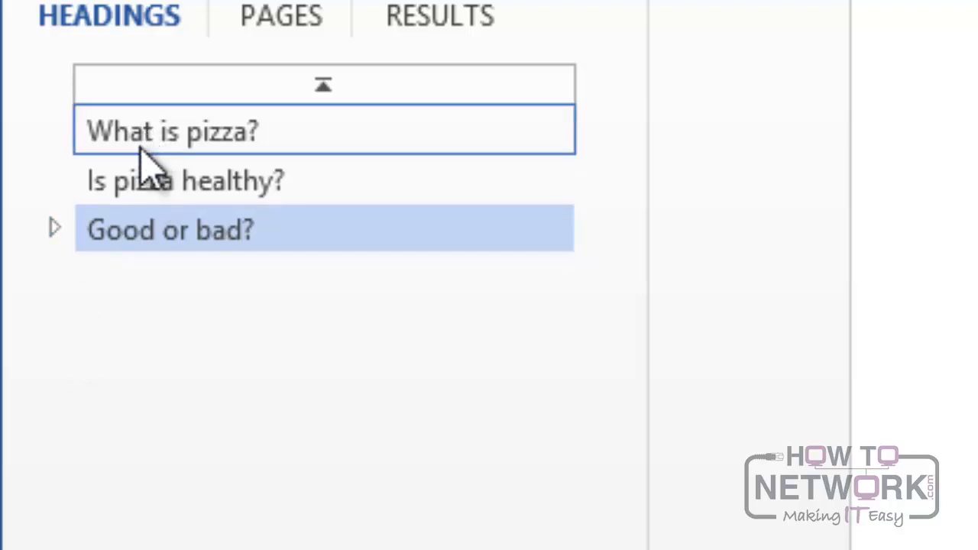
{"action": "mouse_move", "coordinate": [283, 137]}
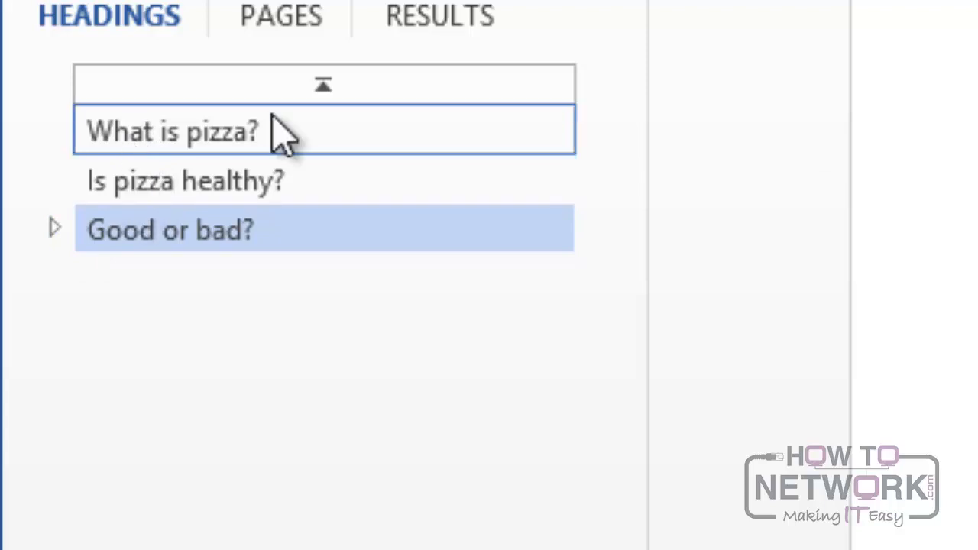
{"action": "mouse_move", "coordinate": [305, 165]}
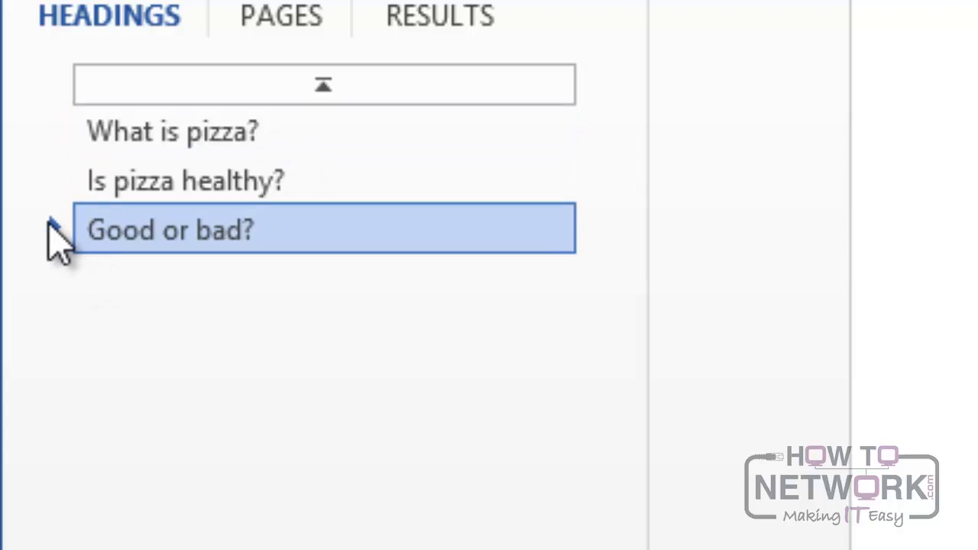
{"action": "left_click", "coordinate": [53, 229]}
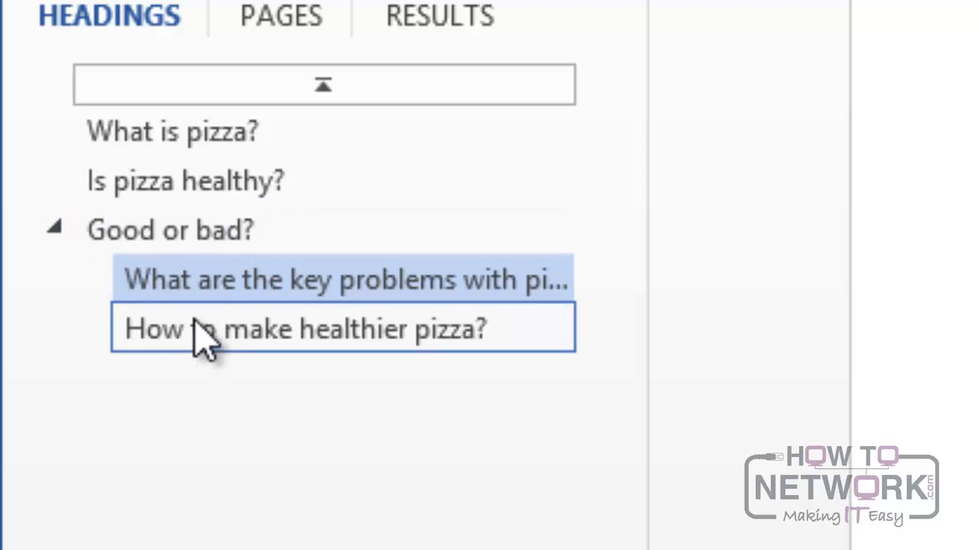
{"action": "mouse_move", "coordinate": [206, 339]}
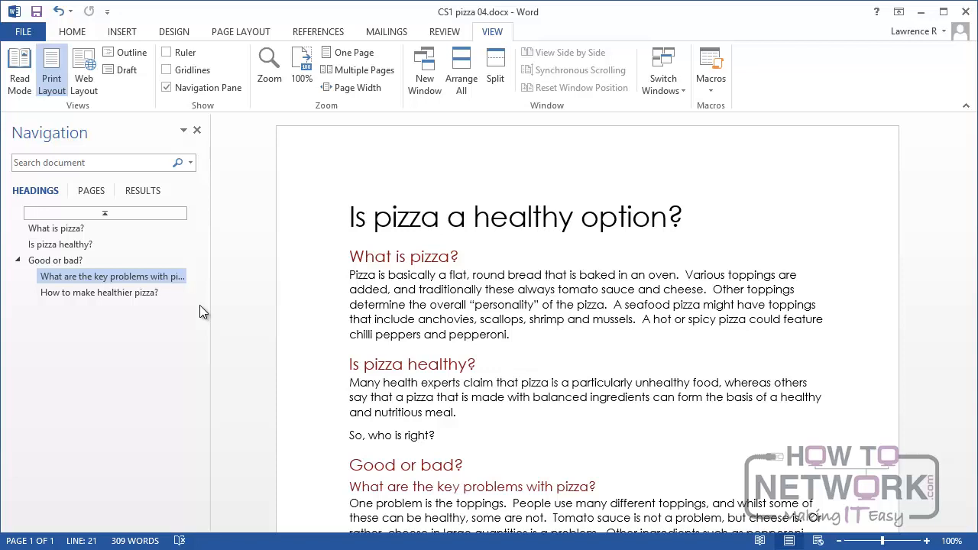
{"action": "mouse_move", "coordinate": [184, 311]}
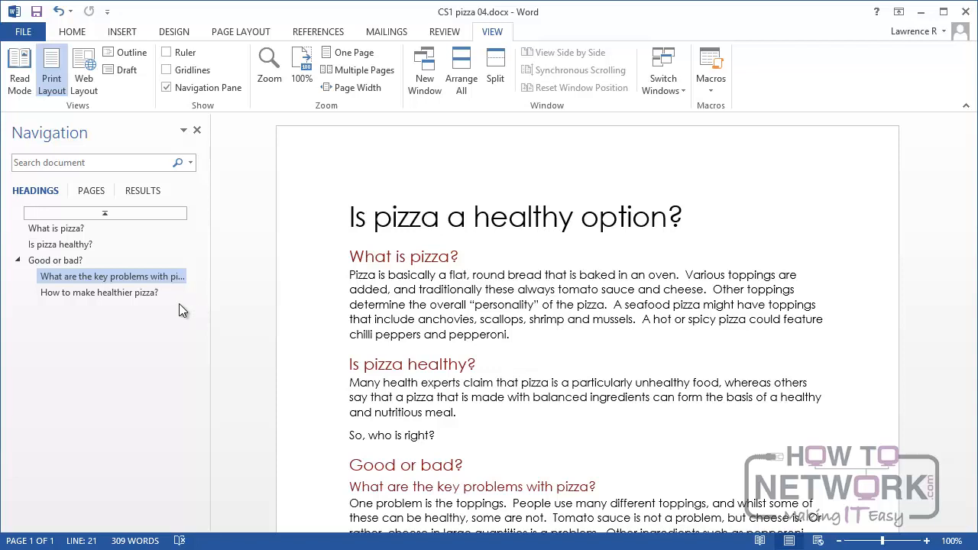
- Jump to the 'How to make healthier pizza?' section, then return to the Home ribbon
{"action": "left_click", "coordinate": [98, 293]}
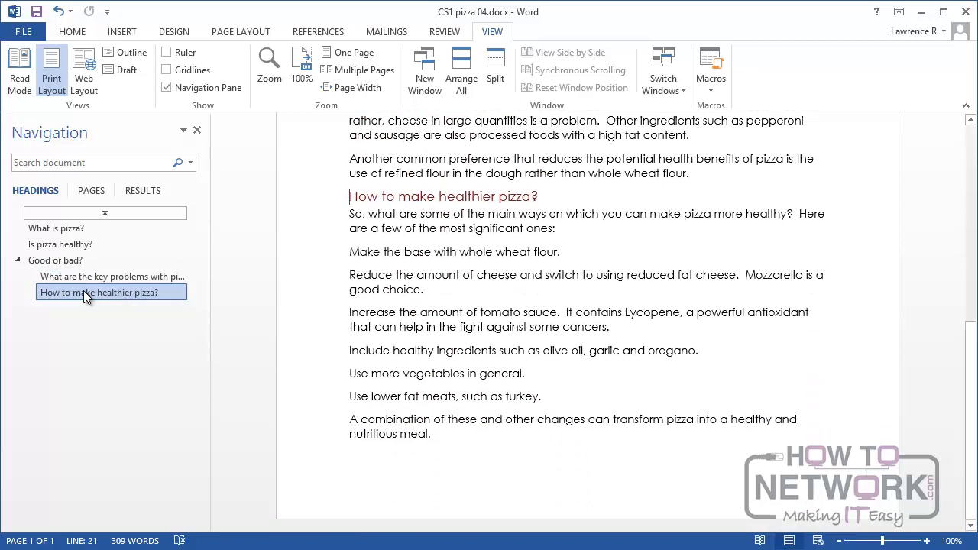
{"action": "left_click", "coordinate": [72, 30]}
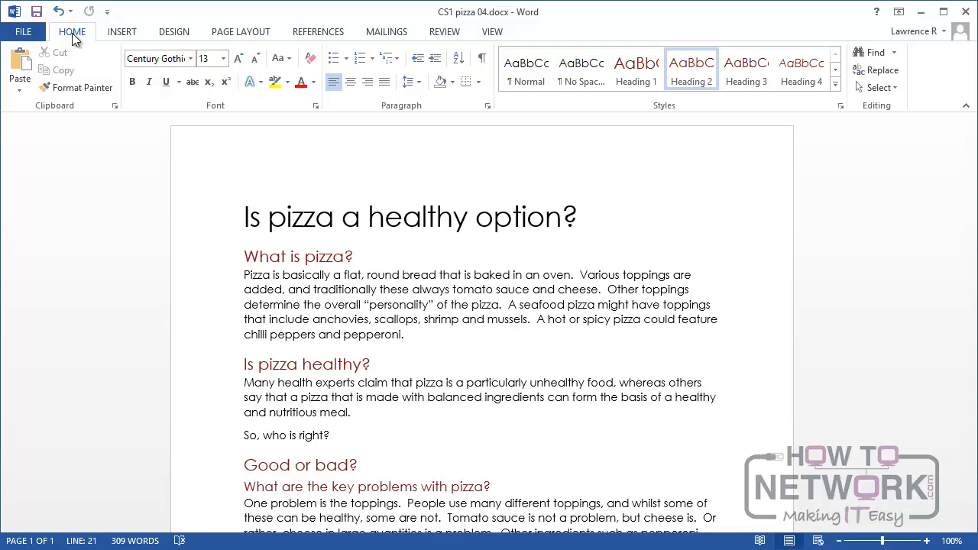
{"action": "mouse_move", "coordinate": [75, 40]}
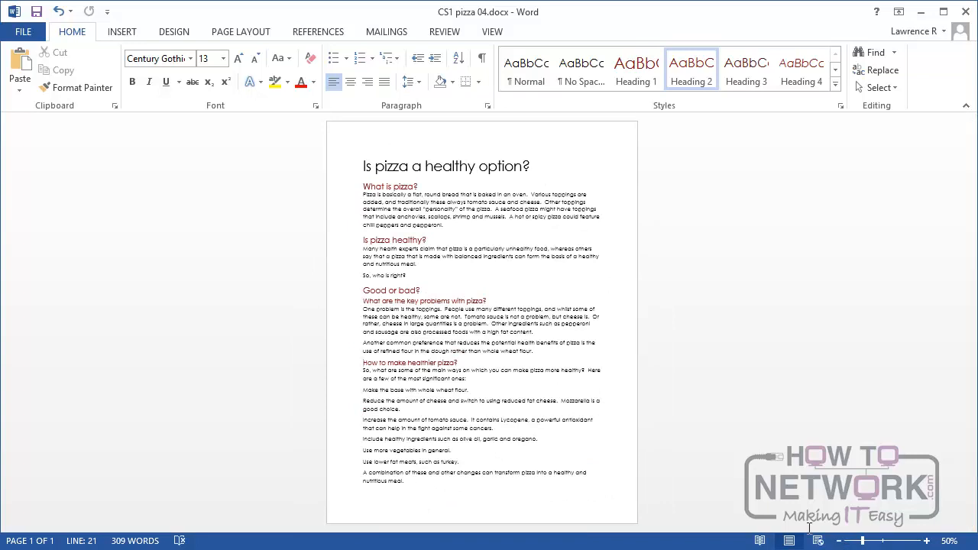
- Turn the pizza document to Landscape orientation from Page Layout, then reopen the orientation choices
{"action": "left_click", "coordinate": [241, 31]}
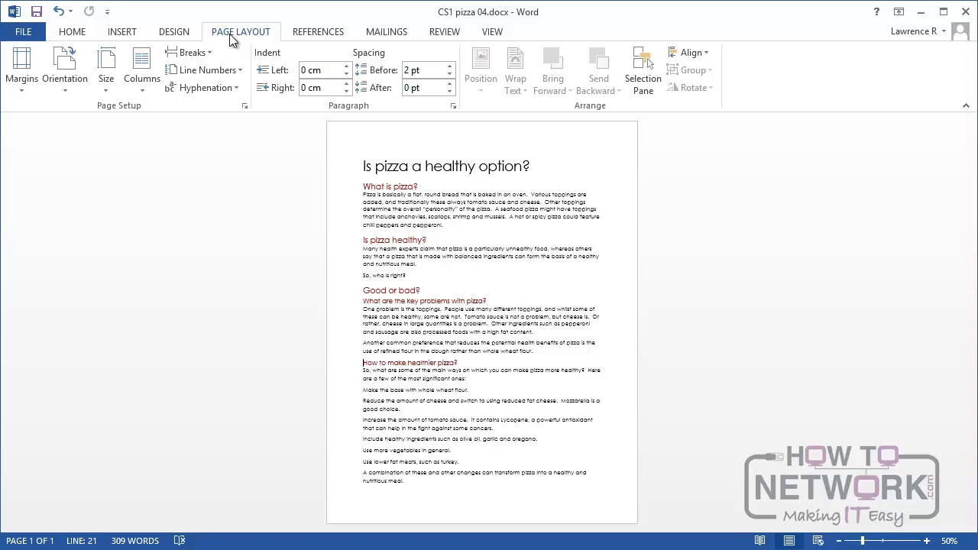
{"action": "mouse_move", "coordinate": [64, 69]}
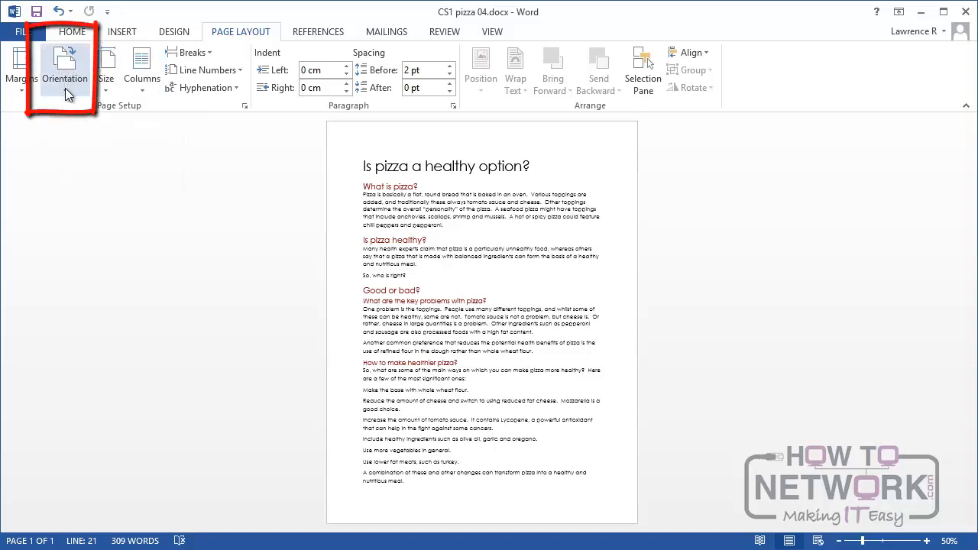
{"action": "left_click", "coordinate": [64, 68]}
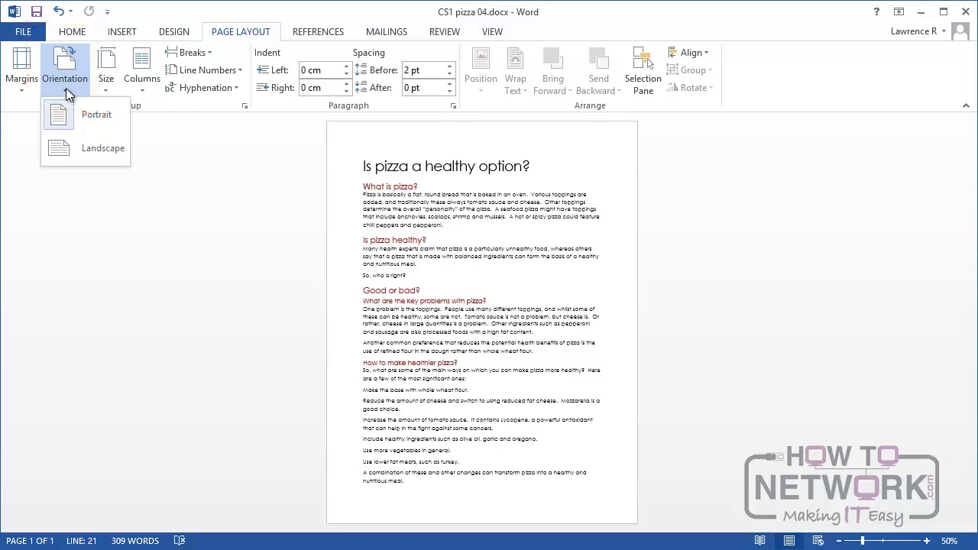
{"action": "mouse_move", "coordinate": [69, 155]}
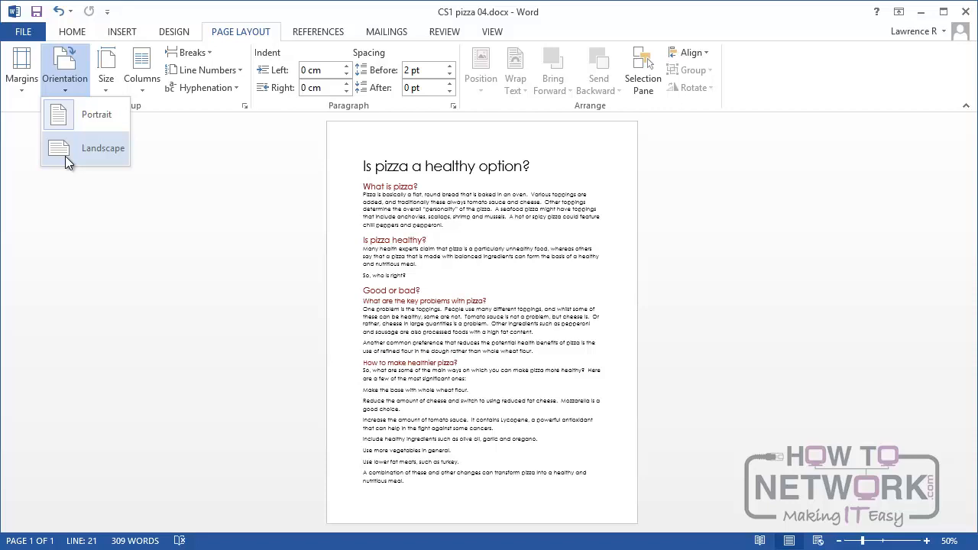
{"action": "left_click", "coordinate": [103, 147]}
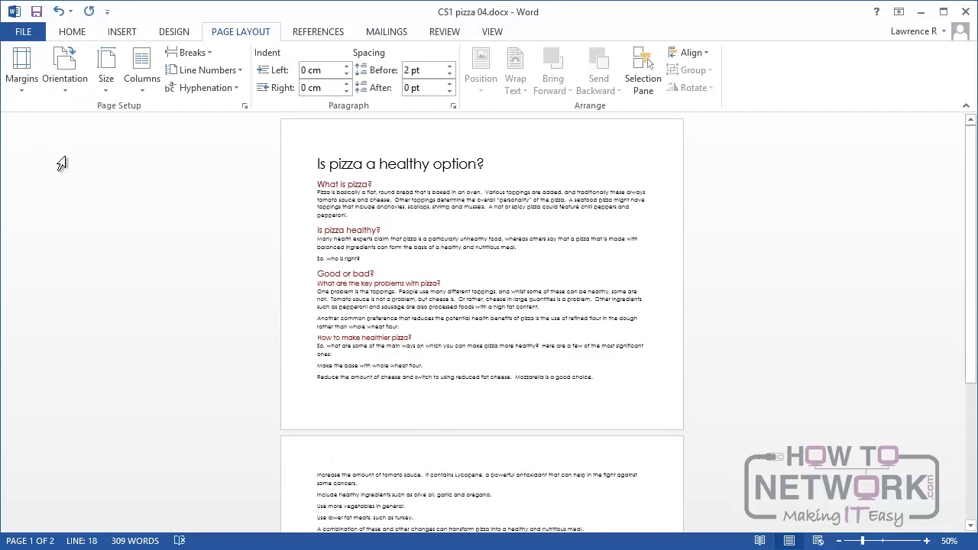
{"action": "left_click", "coordinate": [64, 69]}
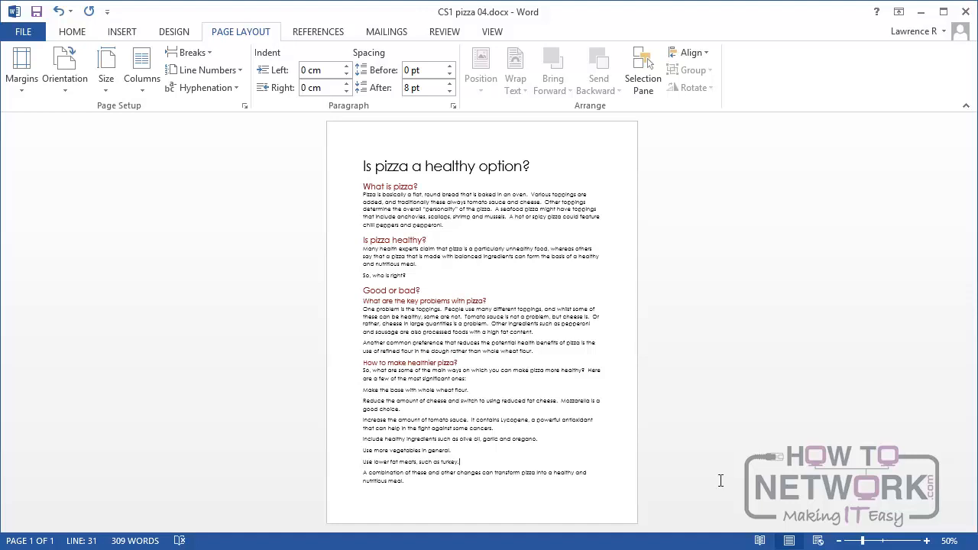
{"action": "mouse_move", "coordinate": [110, 107]}
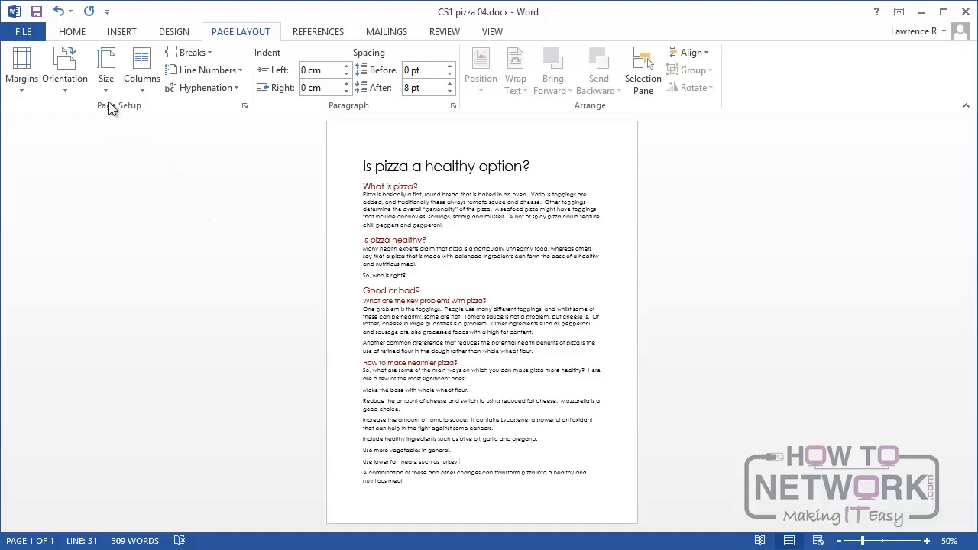
{"action": "mouse_move", "coordinate": [107, 69]}
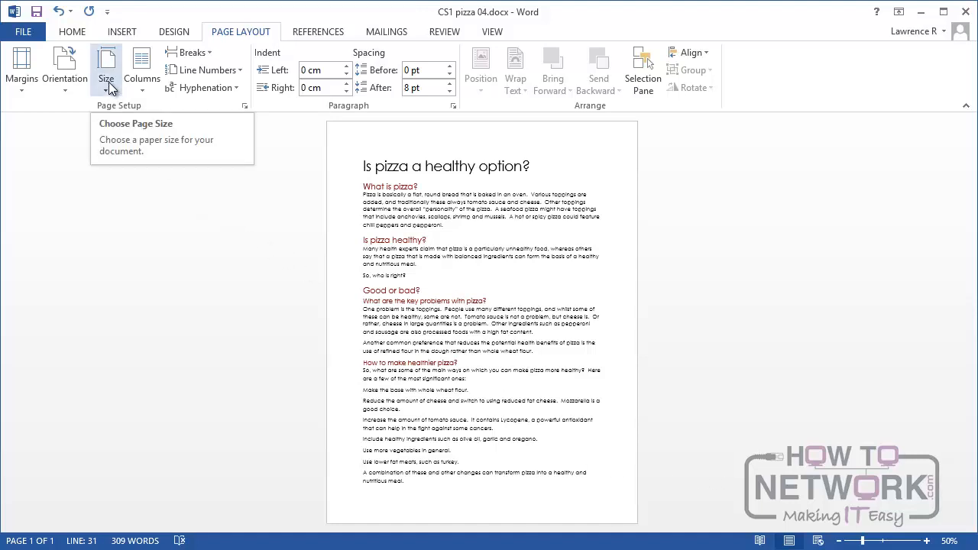
- Show the paper size gallery listing Letter, A4 and other presets
{"action": "left_click", "coordinate": [106, 68]}
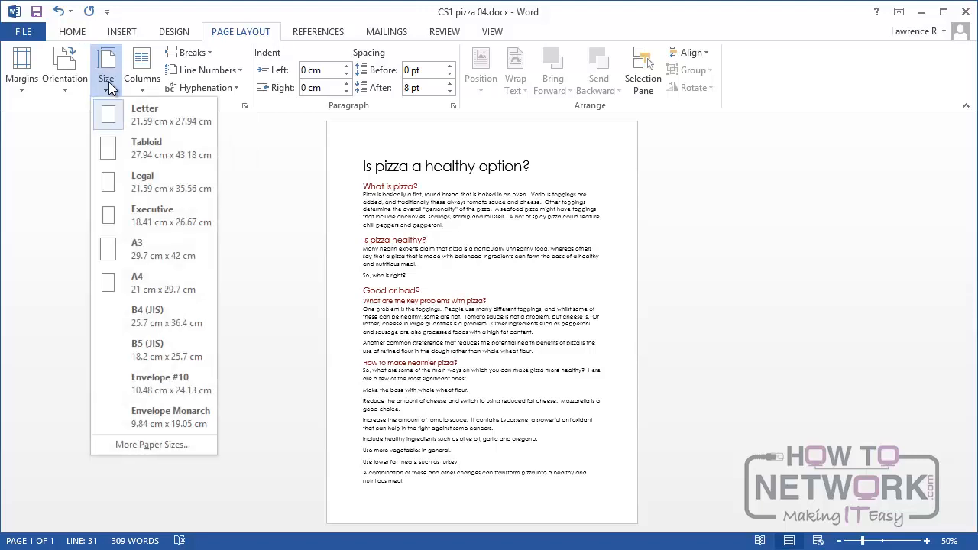
{"action": "mouse_move", "coordinate": [160, 114]}
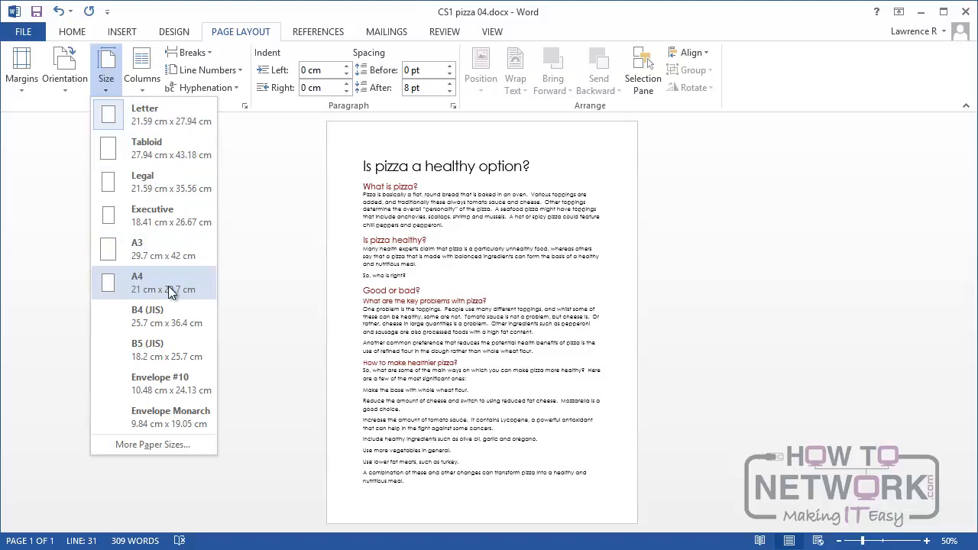
{"action": "mouse_move", "coordinate": [171, 293]}
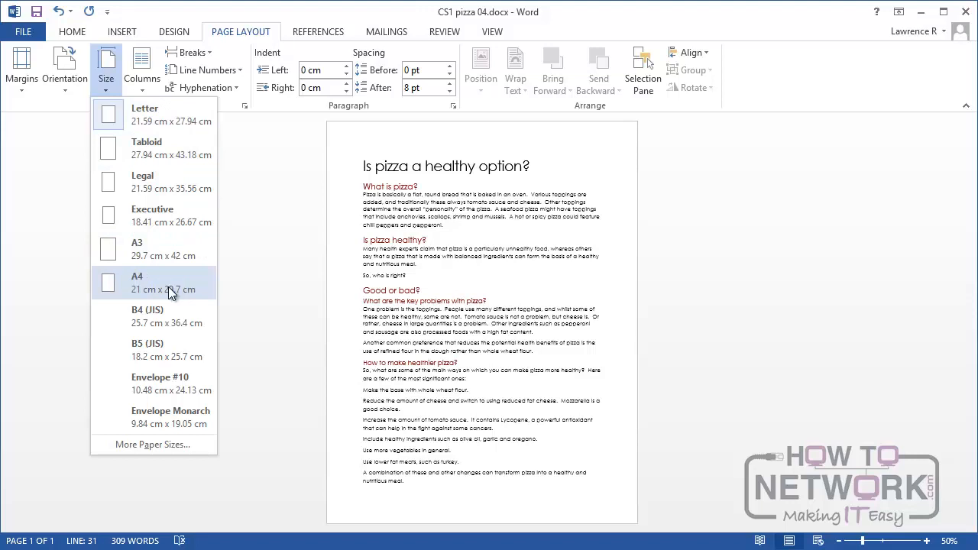
{"action": "mouse_move", "coordinate": [162, 449]}
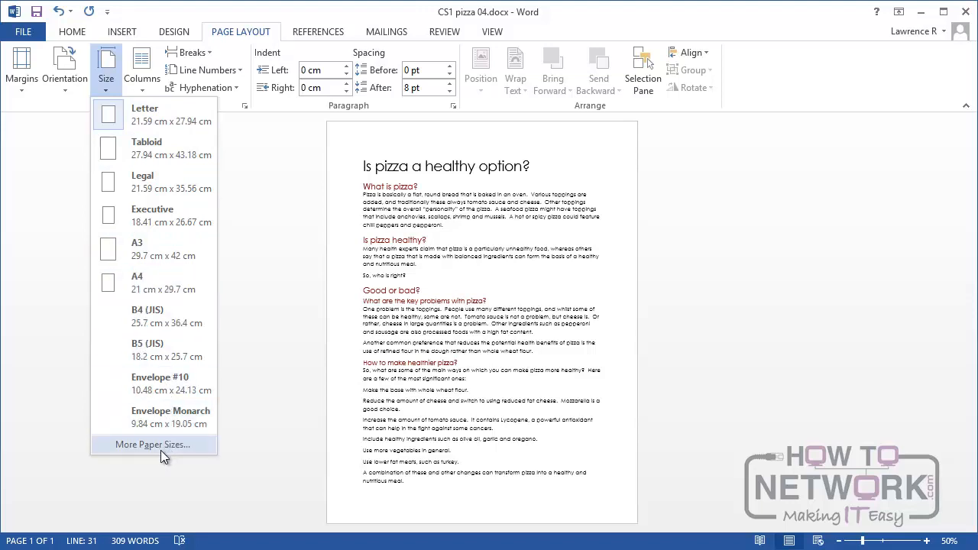
- In Page Setup's paper settings, change the paper size to A4 and then to Custom size
{"action": "left_click", "coordinate": [152, 443]}
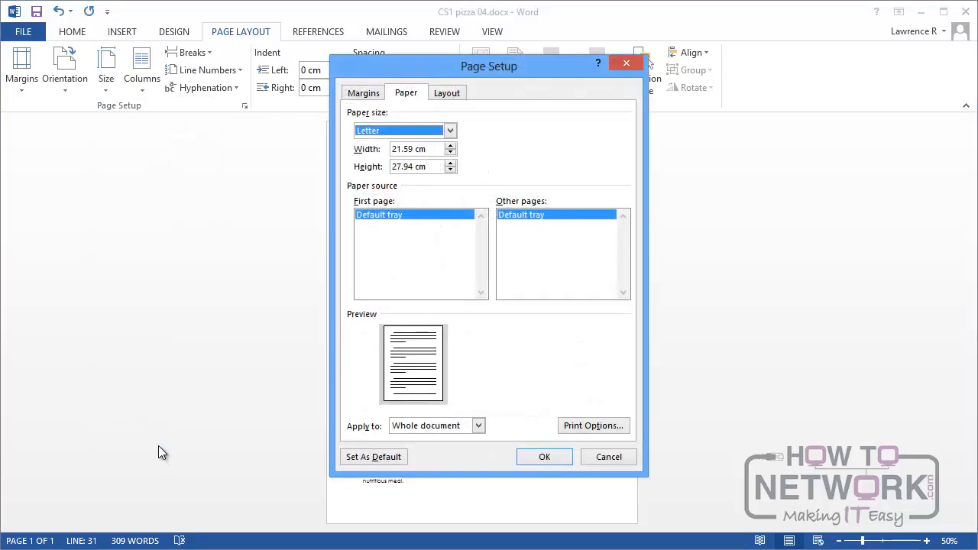
{"action": "mouse_move", "coordinate": [159, 448]}
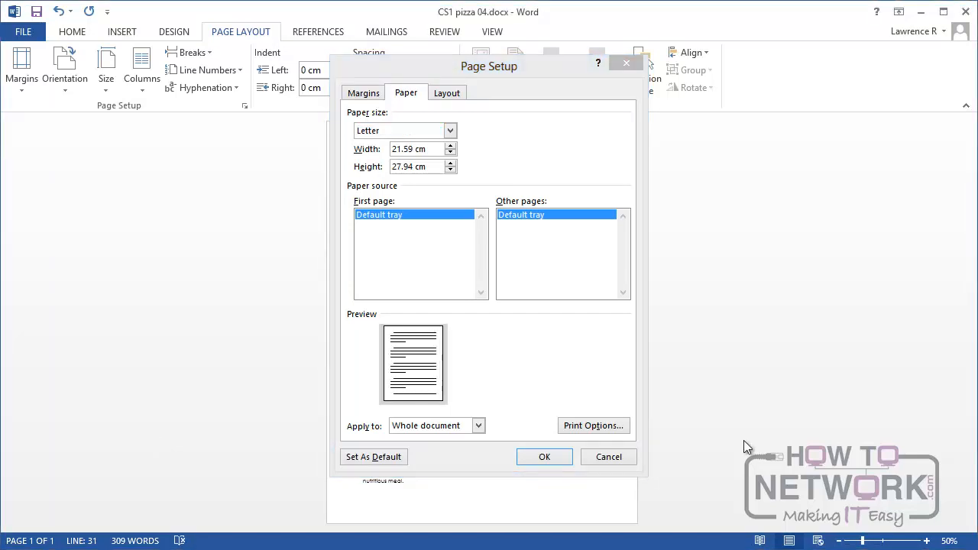
{"action": "mouse_move", "coordinate": [466, 136]}
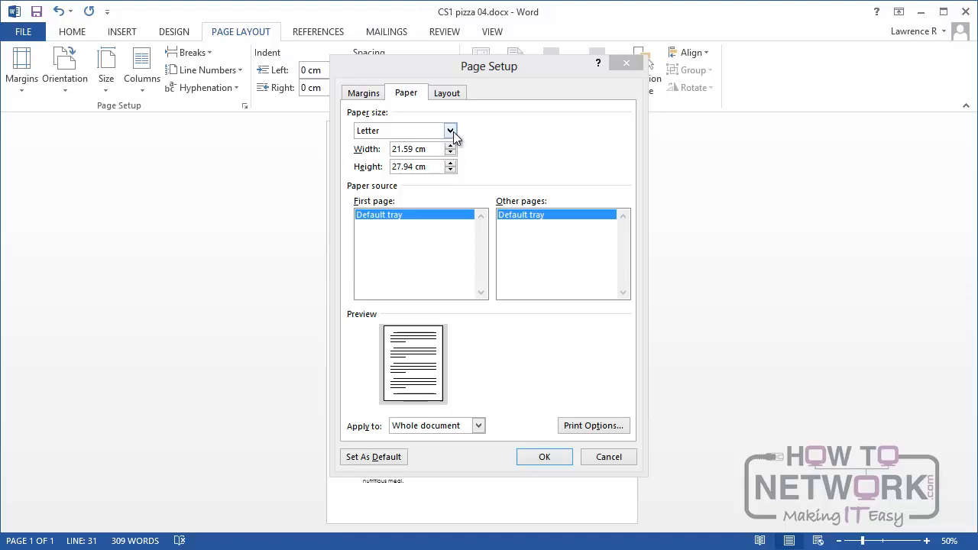
{"action": "left_click", "coordinate": [449, 130]}
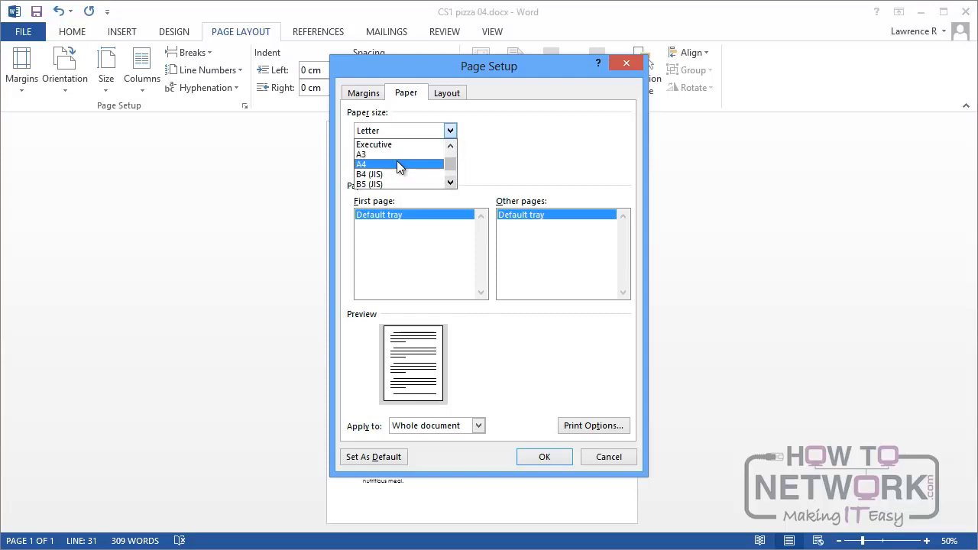
{"action": "left_click", "coordinate": [361, 163]}
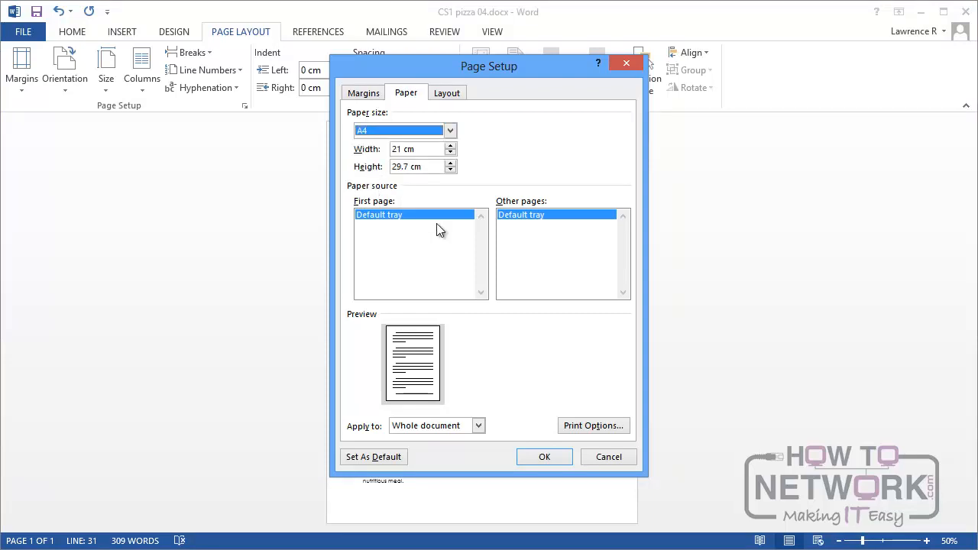
{"action": "mouse_move", "coordinate": [466, 153]}
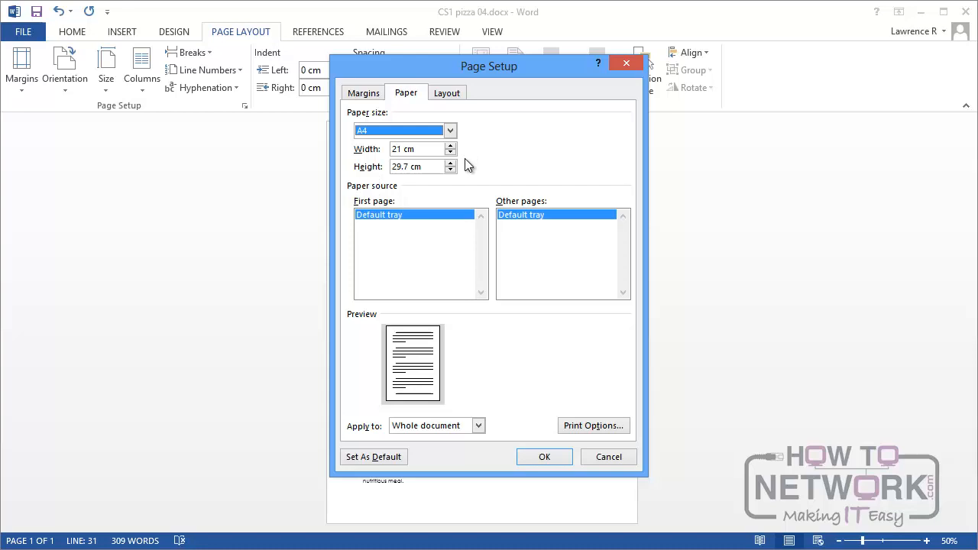
{"action": "mouse_move", "coordinate": [461, 151]}
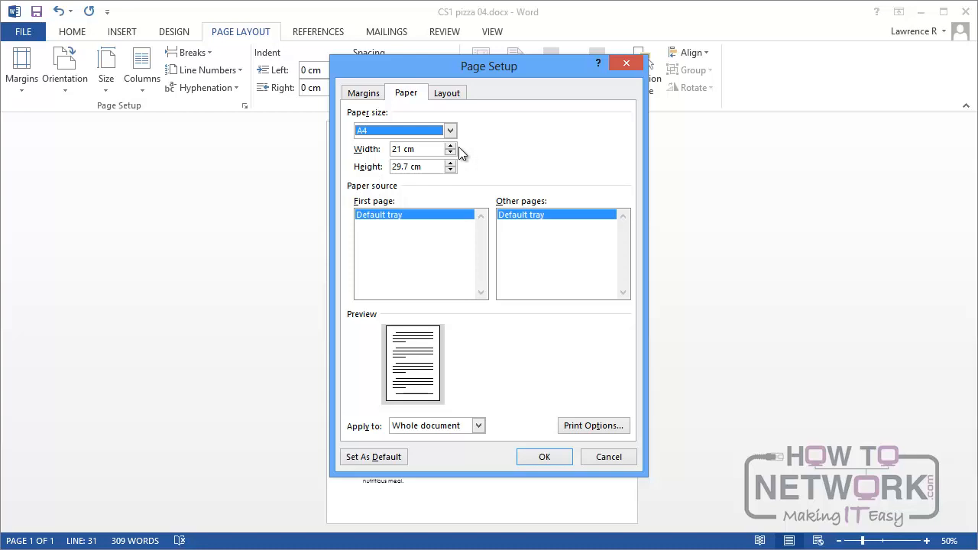
{"action": "left_click", "coordinate": [449, 130]}
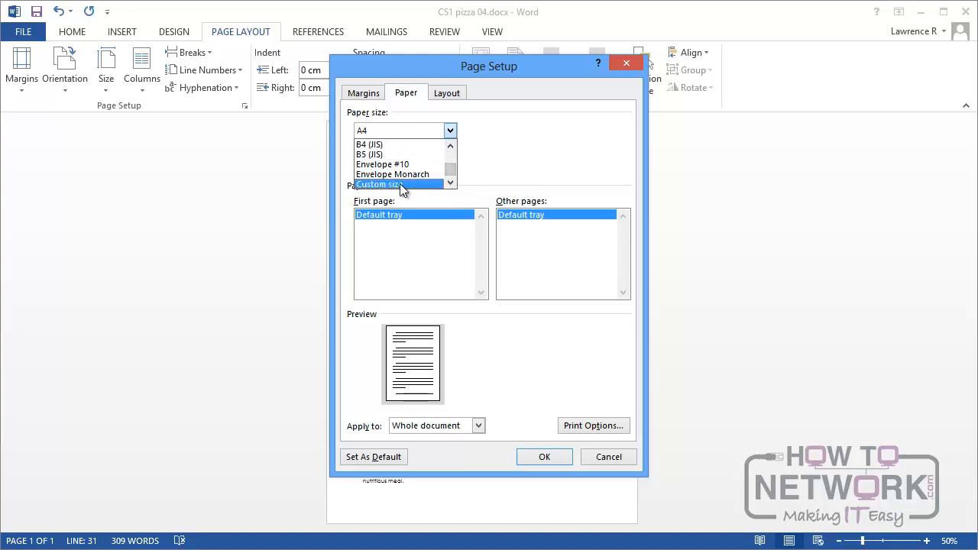
{"action": "left_click", "coordinate": [379, 183]}
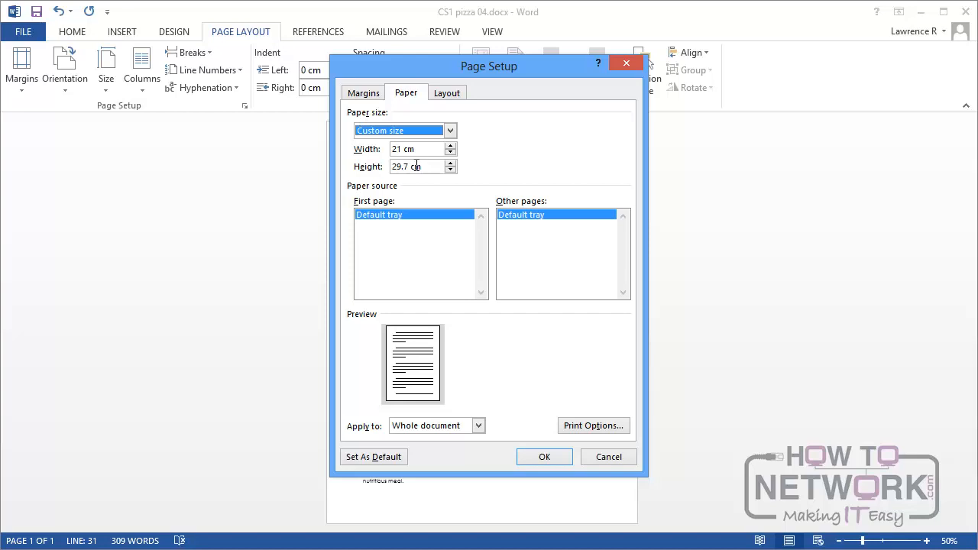
{"action": "mouse_move", "coordinate": [706, 246]}
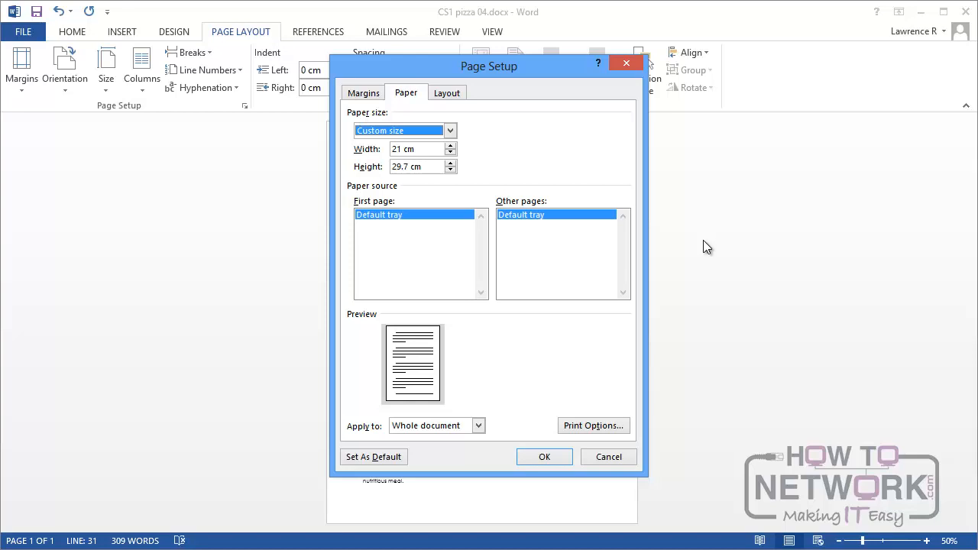
{"action": "mouse_move", "coordinate": [417, 223]}
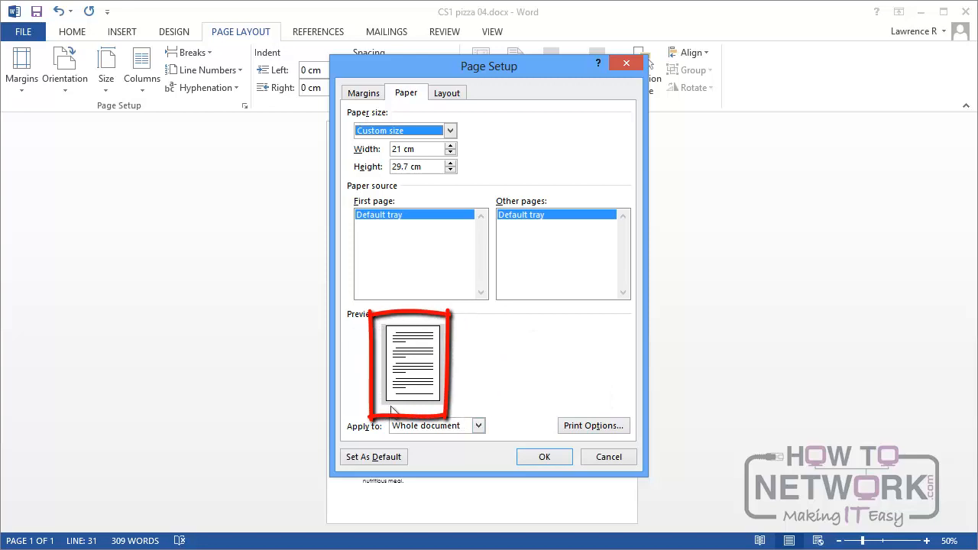
{"action": "mouse_move", "coordinate": [596, 400]}
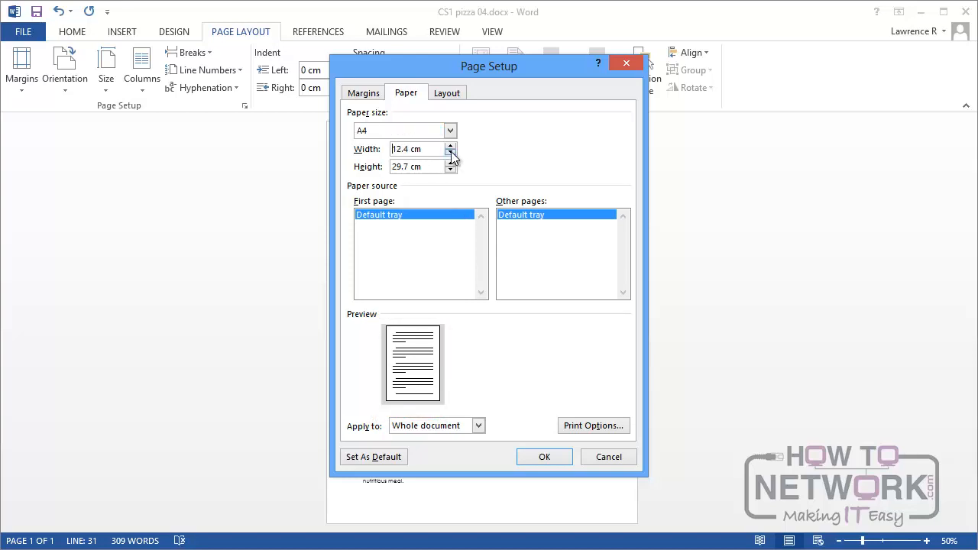
- Try an 8.1 cm custom page width, then cancel Page Setup leaving Letter 21.59 × 27.94 cm
{"action": "left_click", "coordinate": [449, 153]}
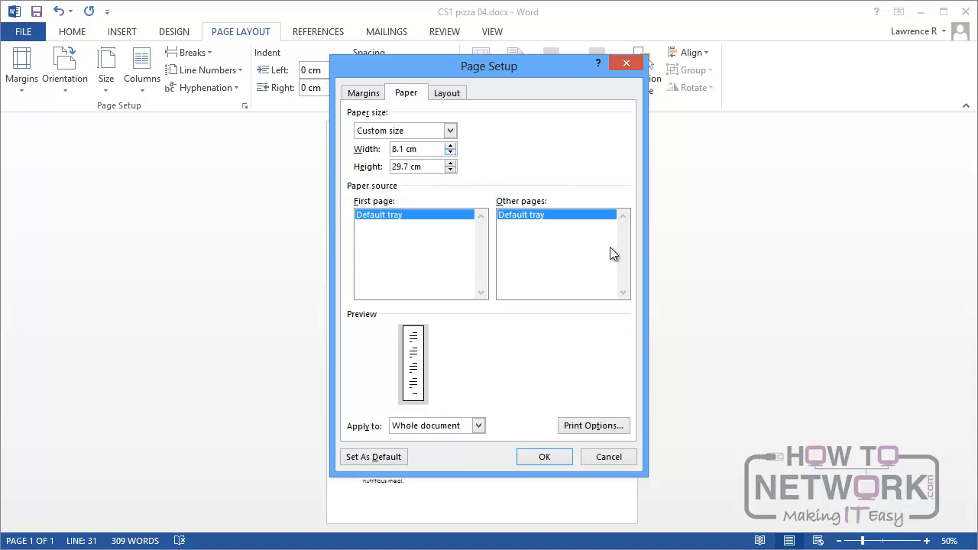
{"action": "mouse_move", "coordinate": [605, 339]}
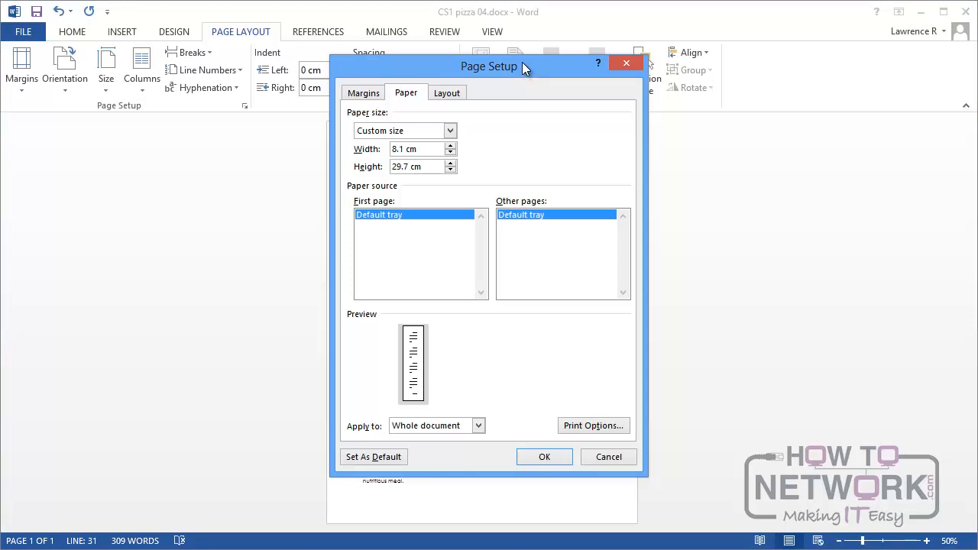
{"action": "mouse_move", "coordinate": [544, 65]}
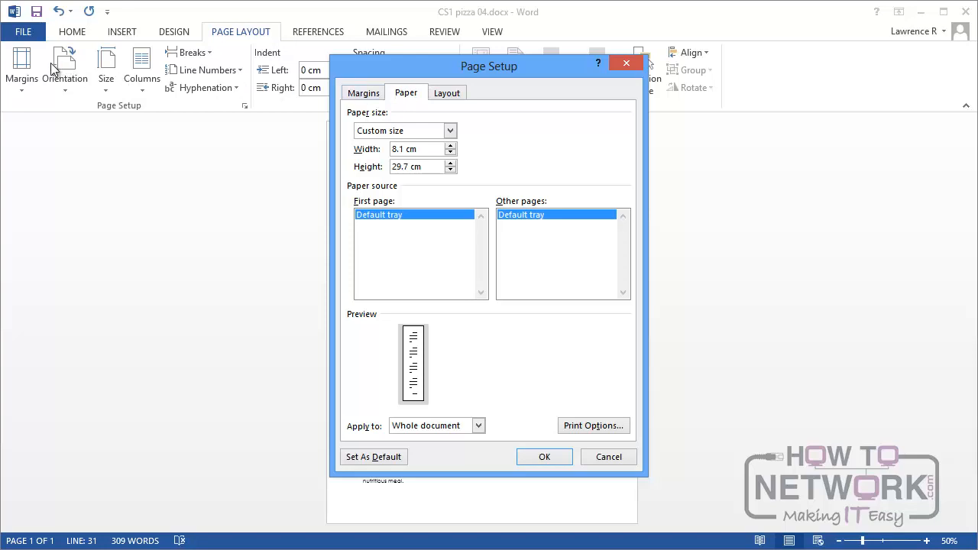
{"action": "mouse_move", "coordinate": [21, 62]}
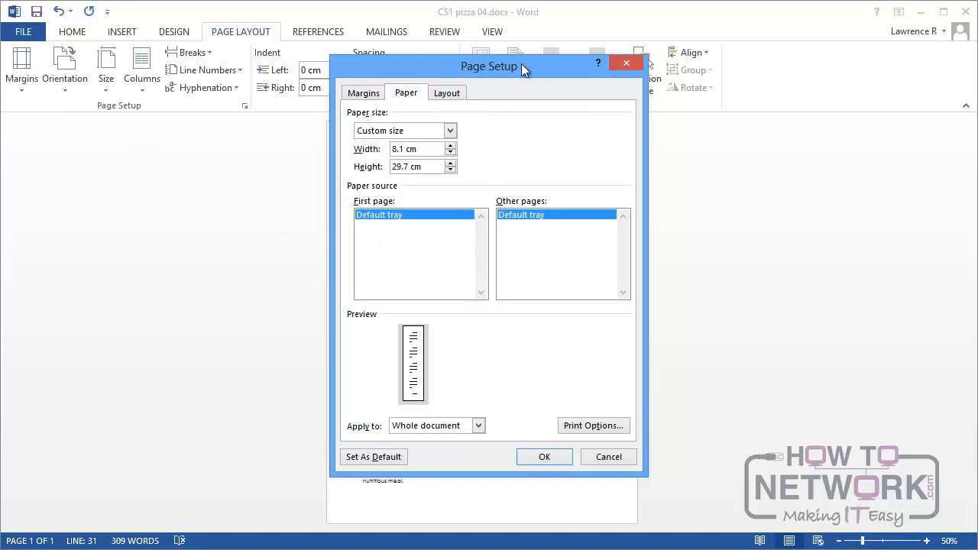
{"action": "mouse_move", "coordinate": [364, 93]}
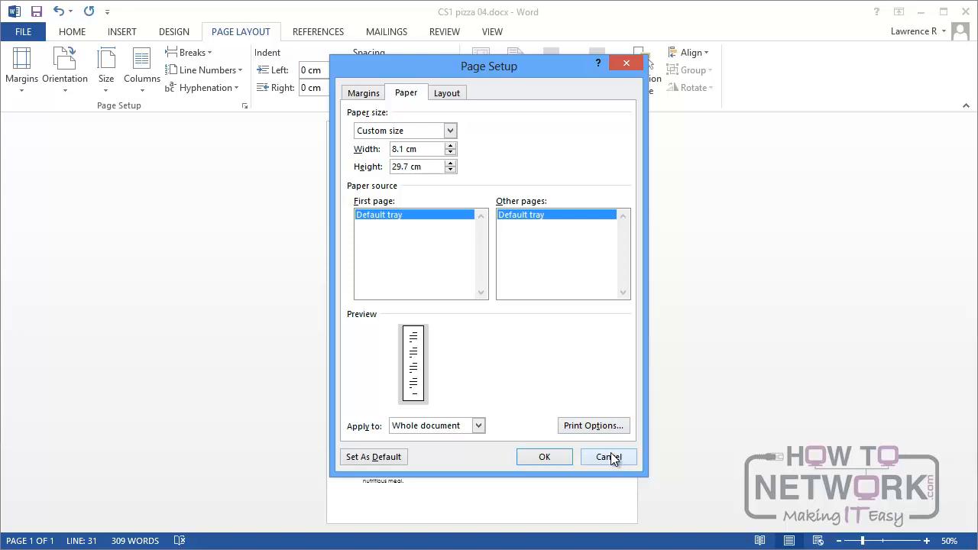
{"action": "left_click", "coordinate": [608, 456]}
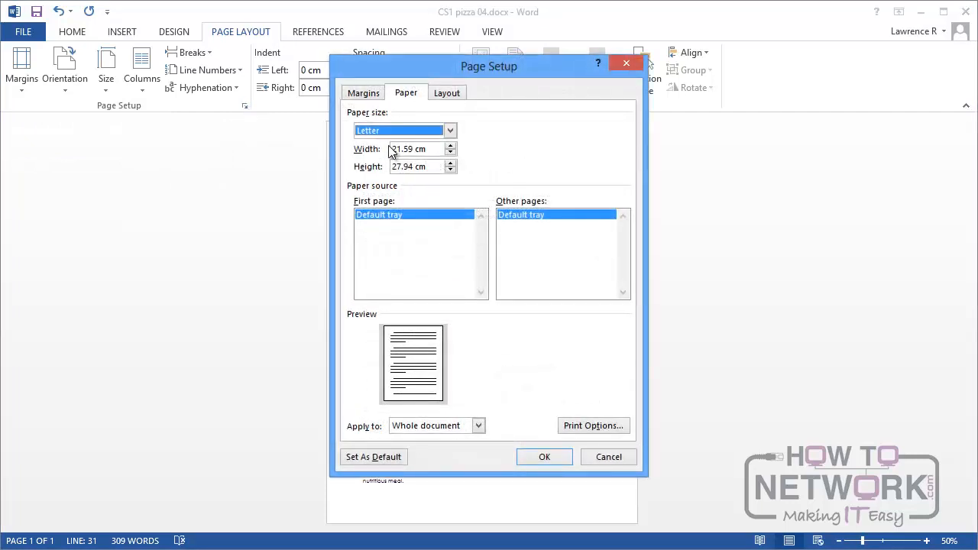
- Select the page width value in the Page Setup margin settings
{"action": "left_click", "coordinate": [363, 93]}
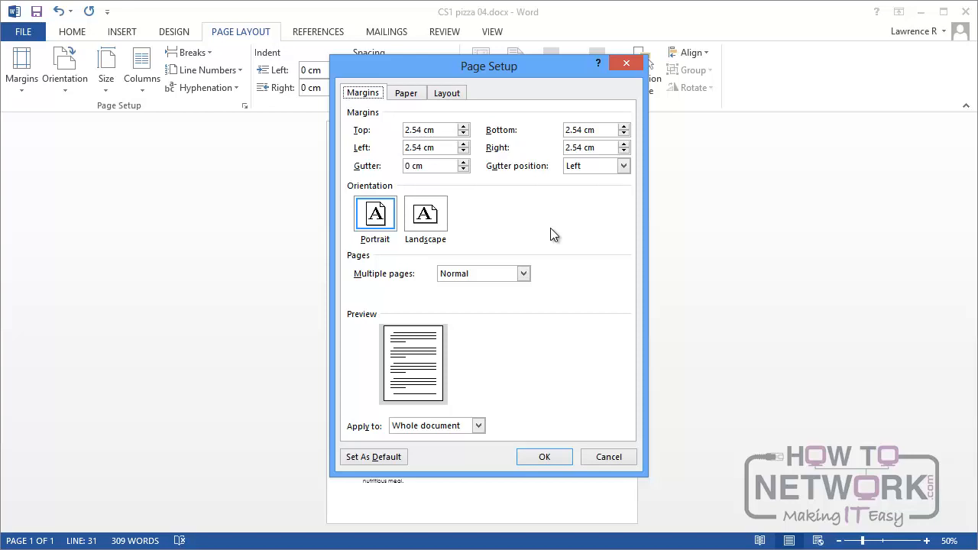
{"action": "mouse_move", "coordinate": [608, 319]}
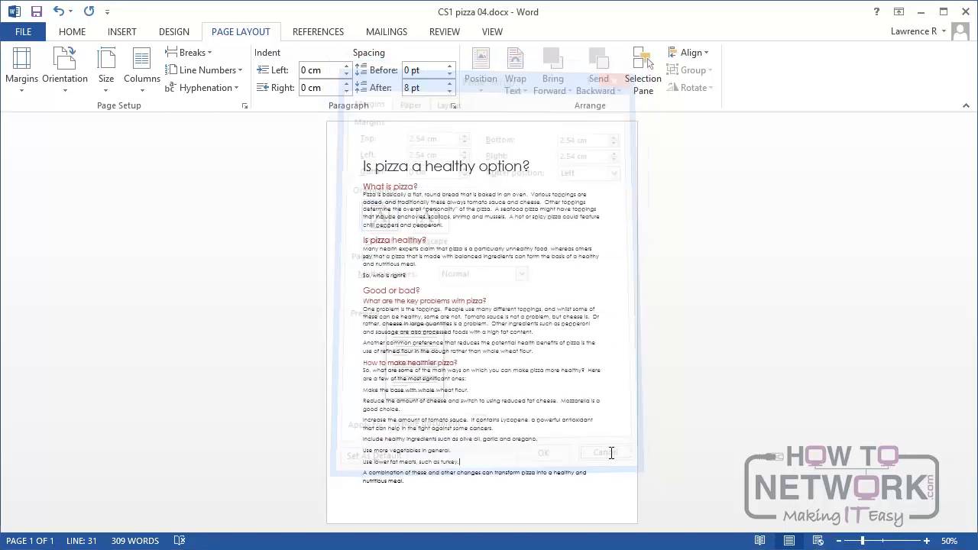
- Try the Narrow and then Wide margin presets, pushing the article onto two pages
{"action": "left_click", "coordinate": [21, 69]}
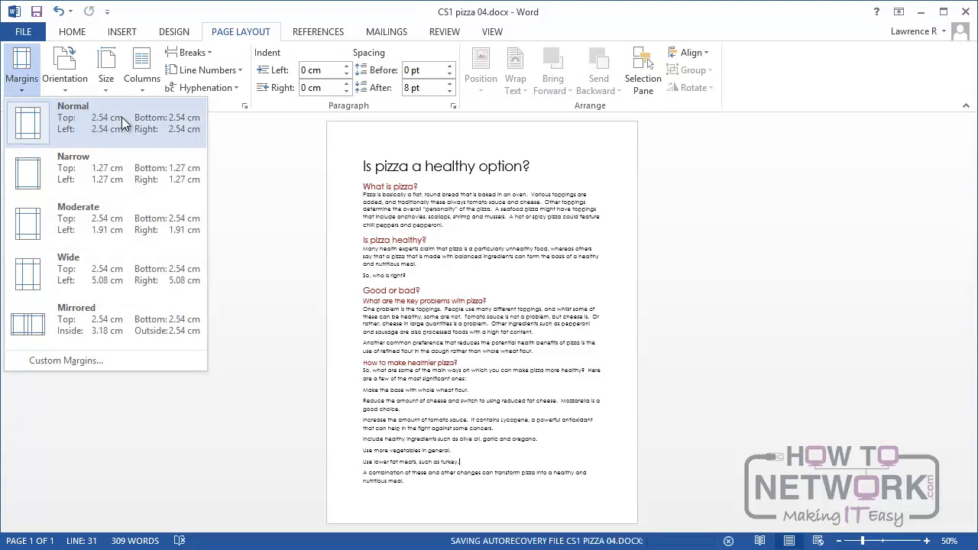
{"action": "mouse_move", "coordinate": [128, 171]}
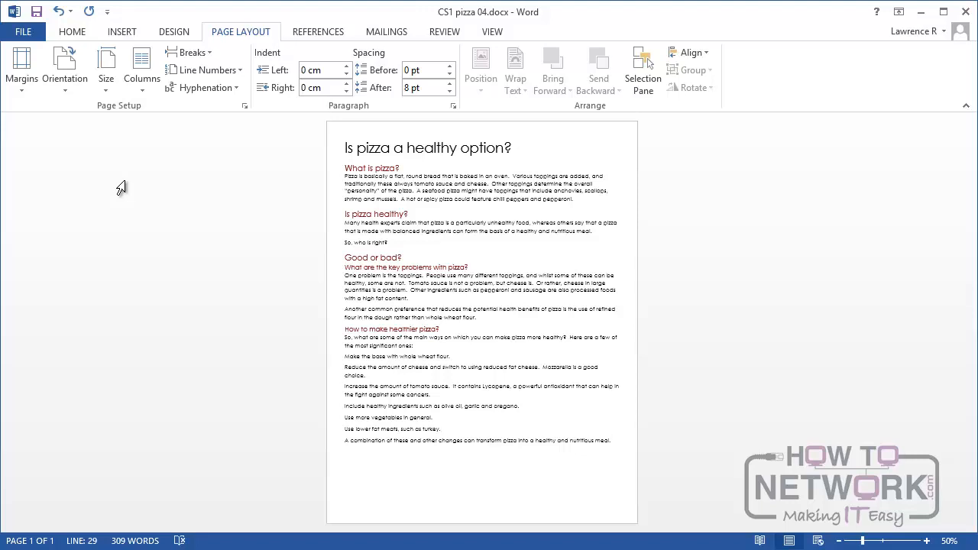
{"action": "left_click", "coordinate": [21, 69]}
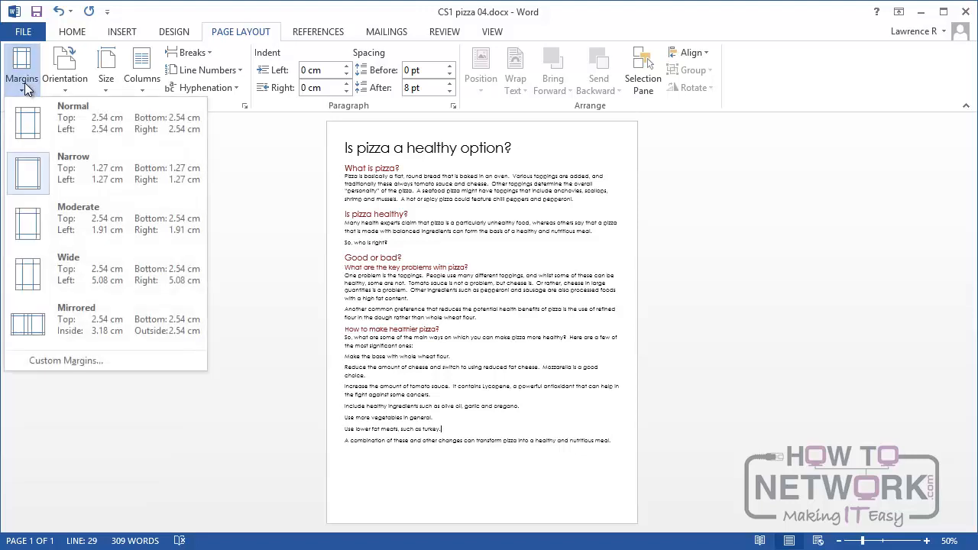
{"action": "mouse_move", "coordinate": [89, 269]}
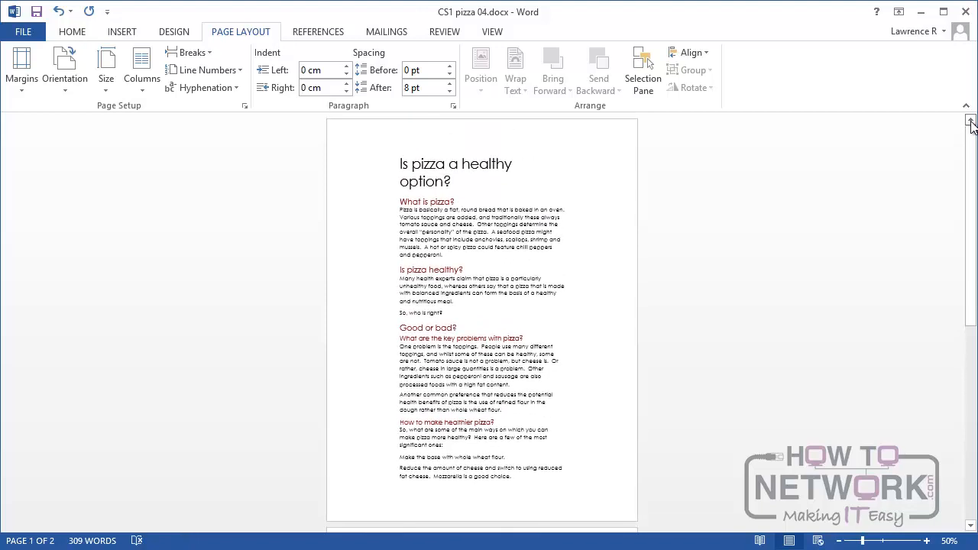
{"action": "left_click", "coordinate": [22, 69]}
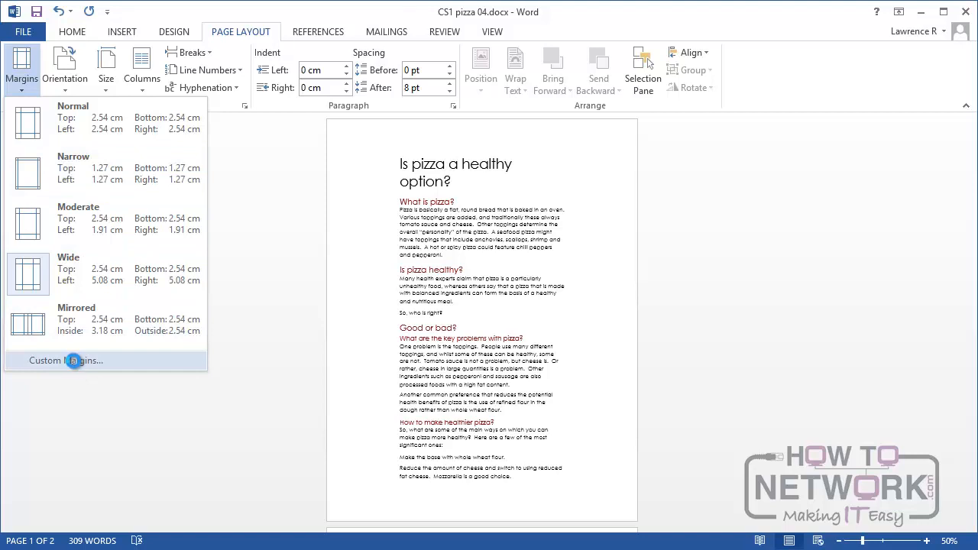
- Set custom margins back to 2.54 cm on all sides and close Page Setup
{"action": "left_click", "coordinate": [64, 360]}
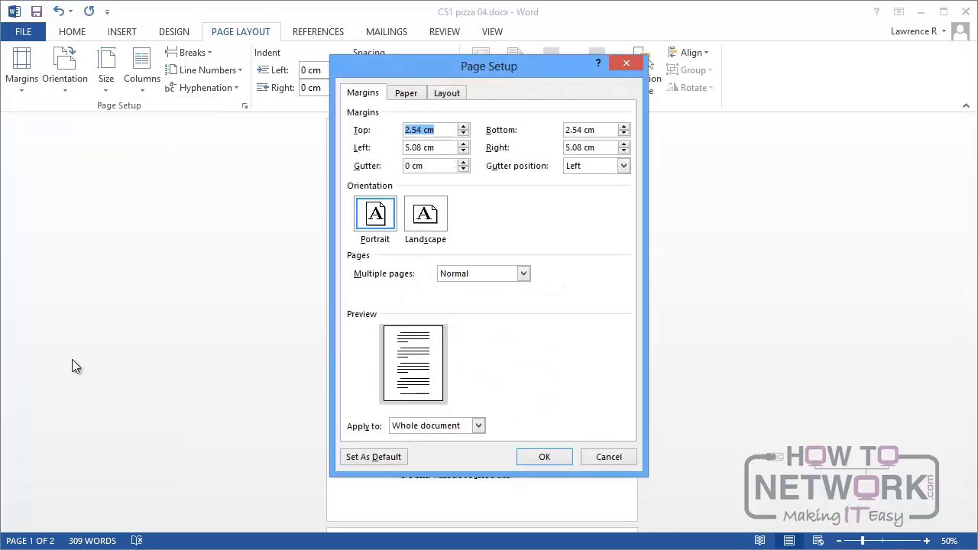
{"action": "mouse_move", "coordinate": [388, 116]}
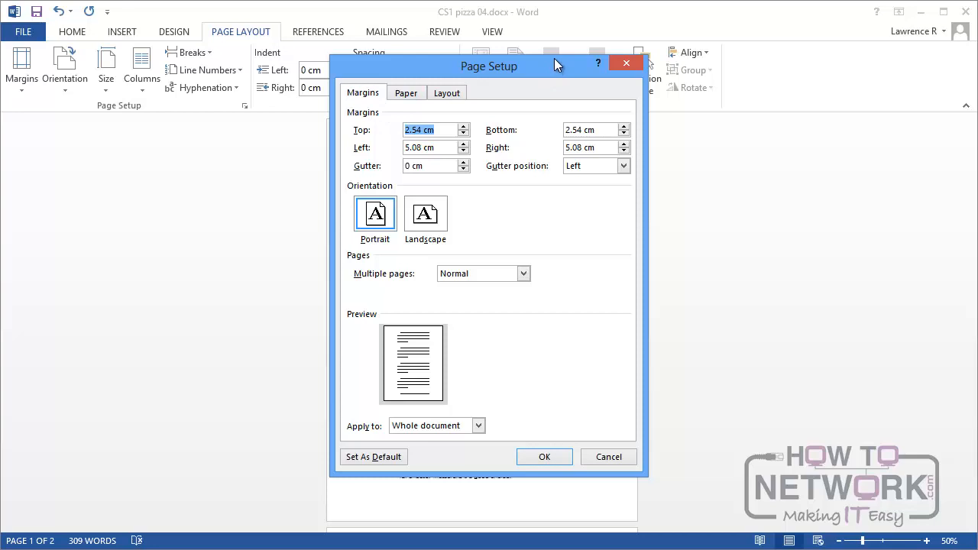
{"action": "mouse_move", "coordinate": [562, 366]}
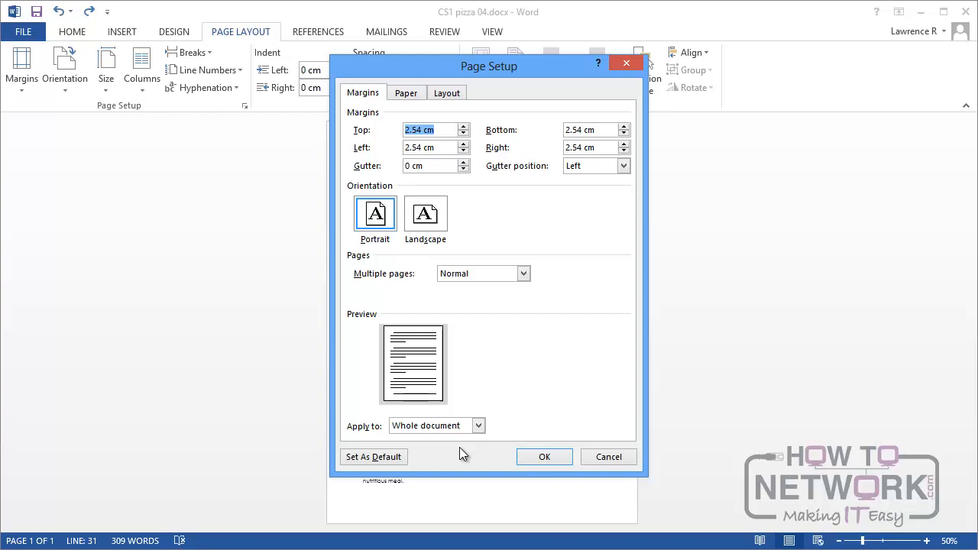
{"action": "mouse_move", "coordinate": [182, 116]}
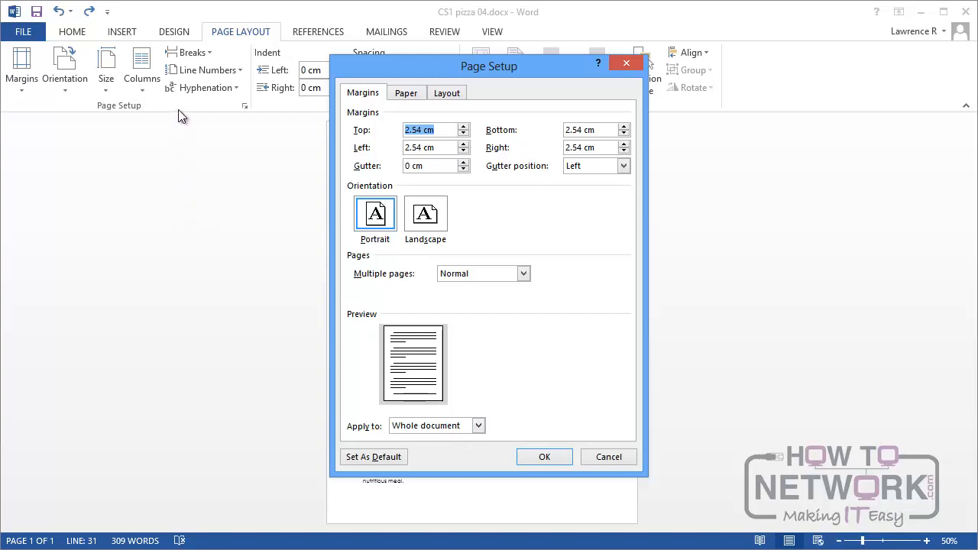
{"action": "mouse_move", "coordinate": [156, 98]}
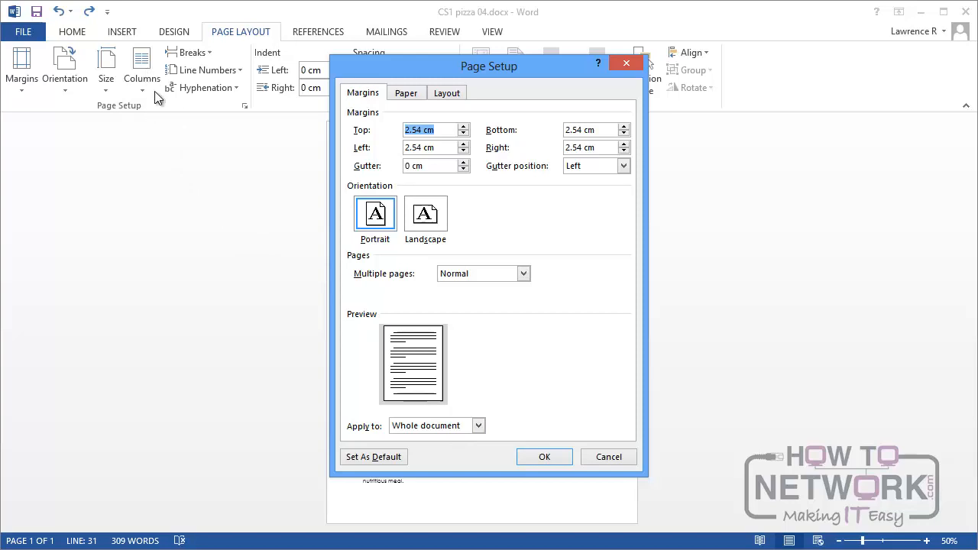
{"action": "mouse_move", "coordinate": [608, 457]}
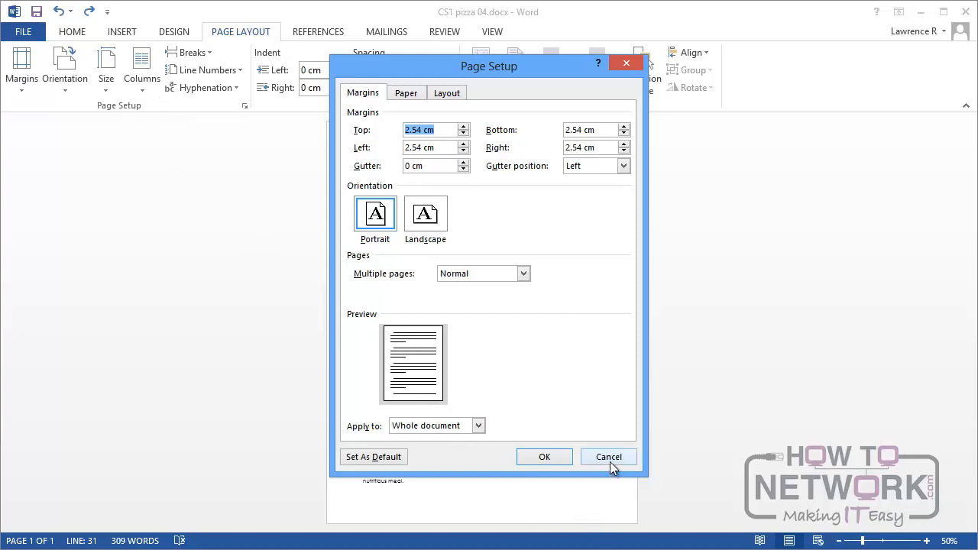
{"action": "left_click", "coordinate": [608, 455]}
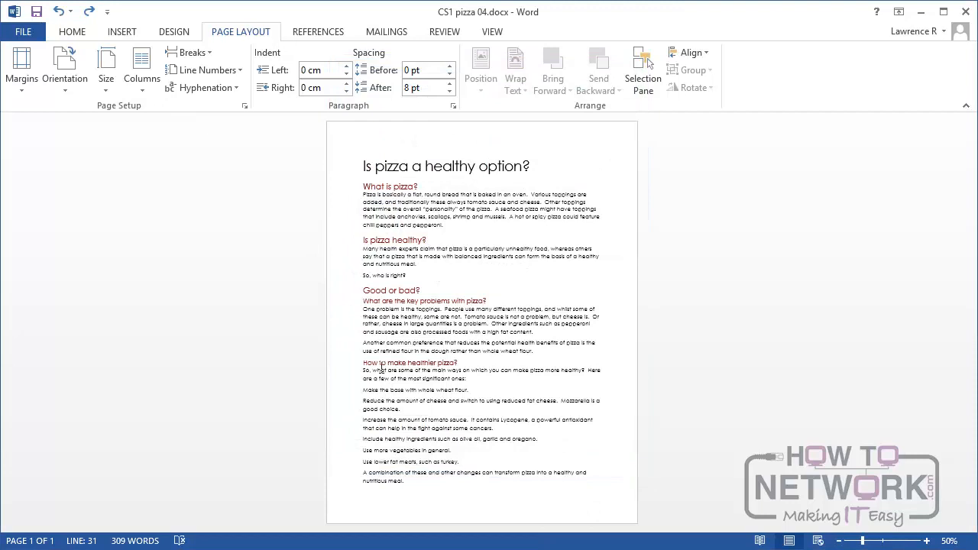
- Set the pizza article in two columns and switch the page orientation to landscape
{"action": "left_click", "coordinate": [140, 69]}
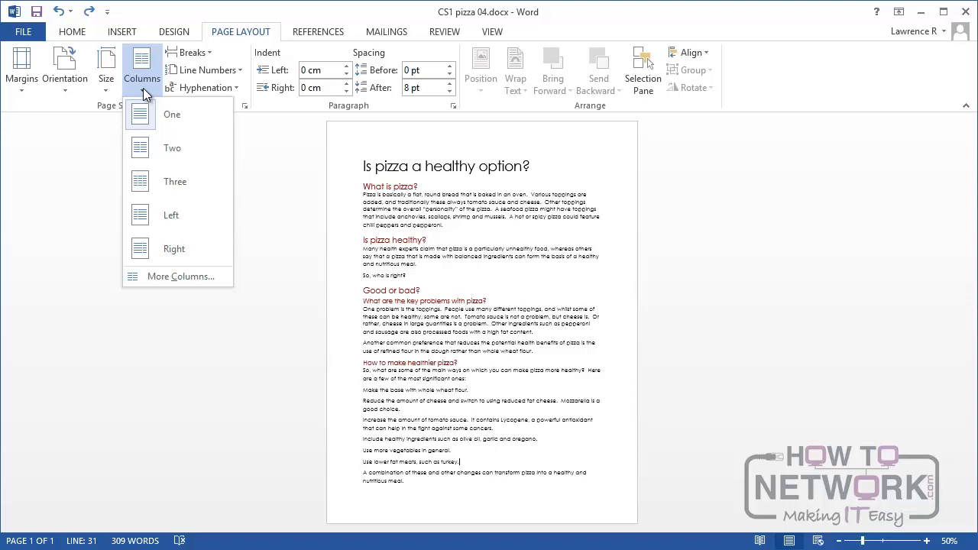
{"action": "mouse_move", "coordinate": [171, 146]}
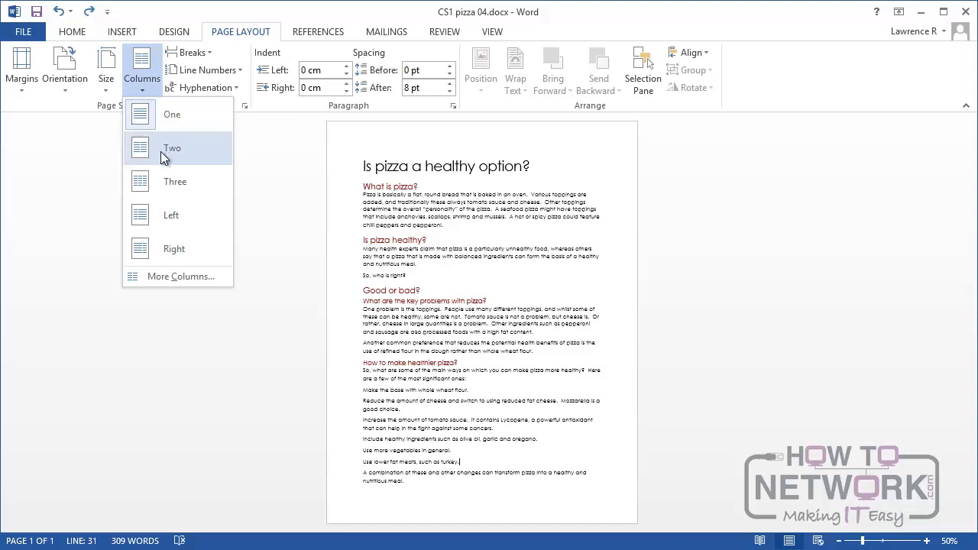
{"action": "left_click", "coordinate": [171, 146]}
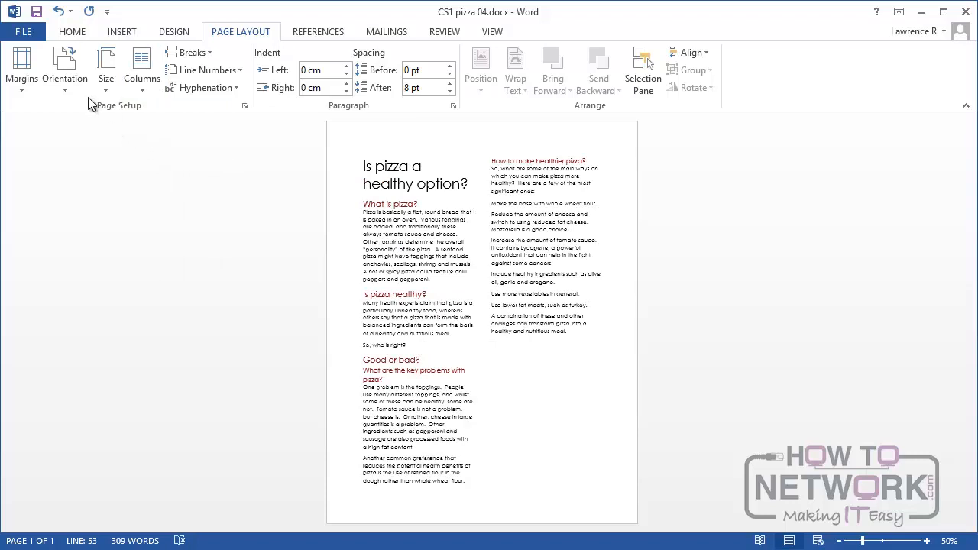
{"action": "left_click", "coordinate": [65, 69]}
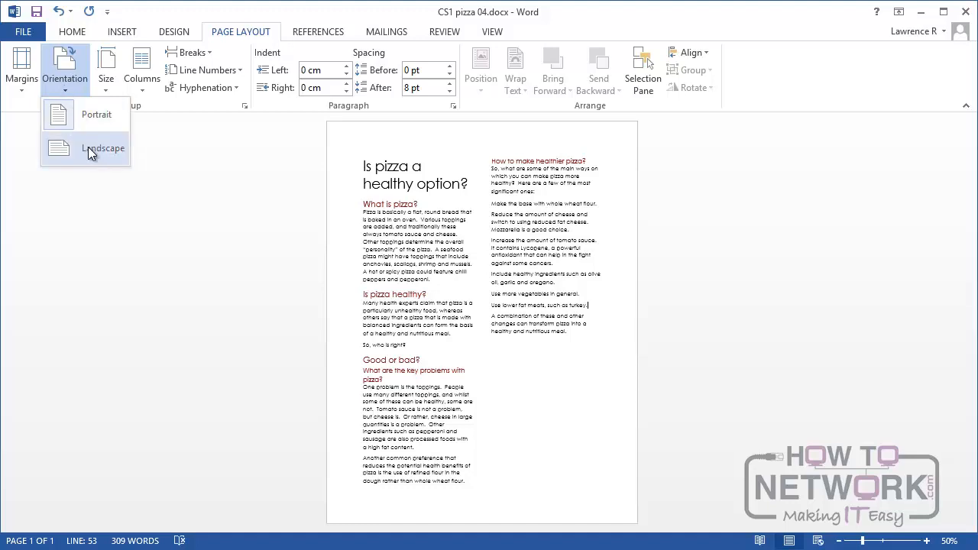
{"action": "left_click", "coordinate": [103, 147]}
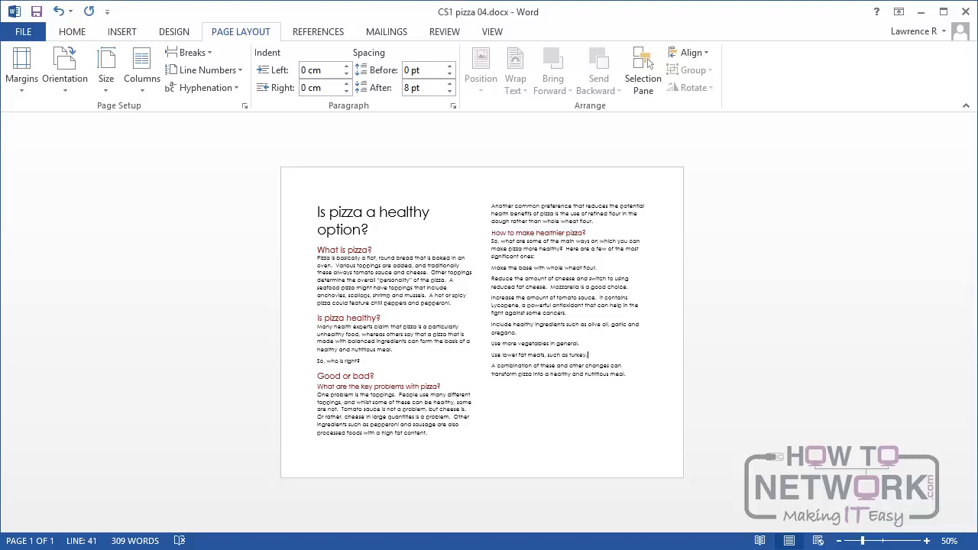
{"action": "mouse_move", "coordinate": [940, 493]}
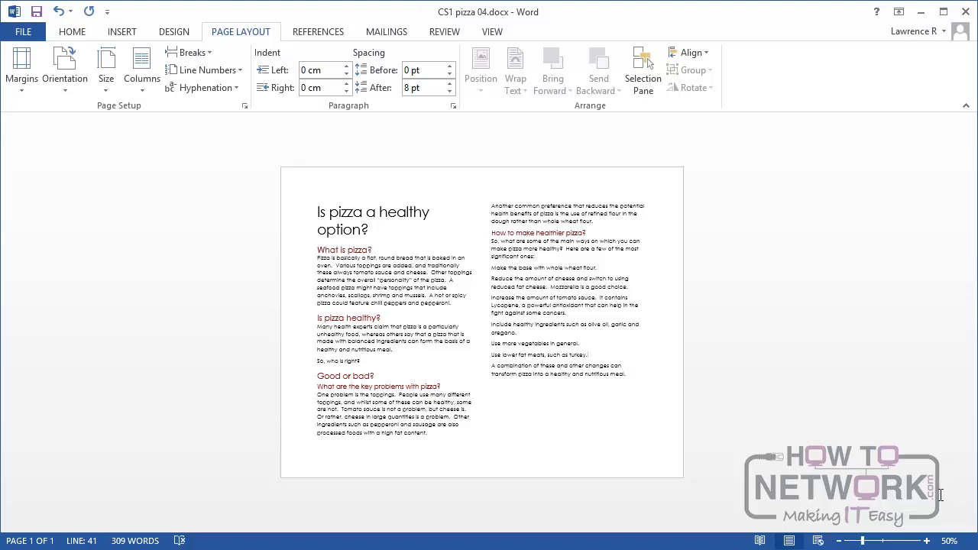
{"action": "mouse_move", "coordinate": [248, 243]}
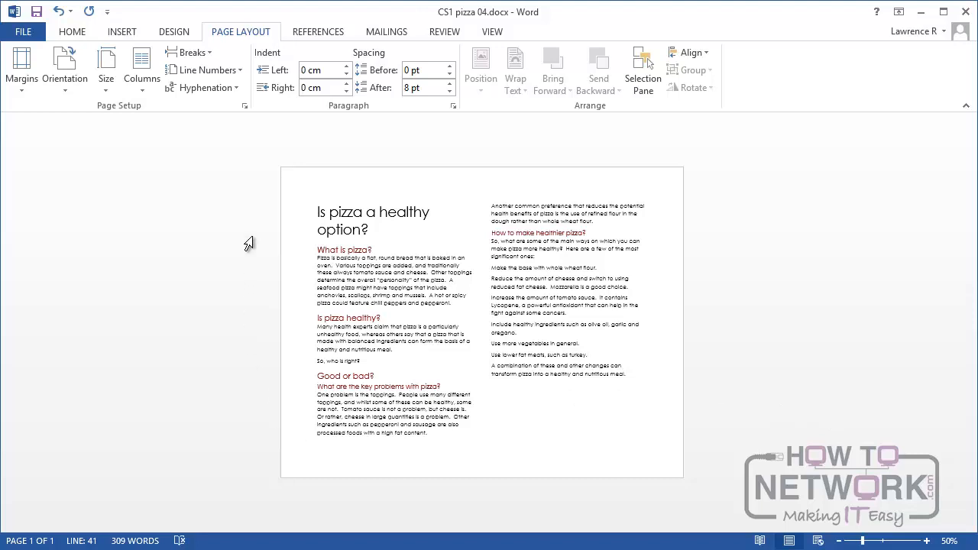
- Open cs2 luxembourg 03.docx and place the insertion point above its title
{"action": "left_click", "coordinate": [21, 69]}
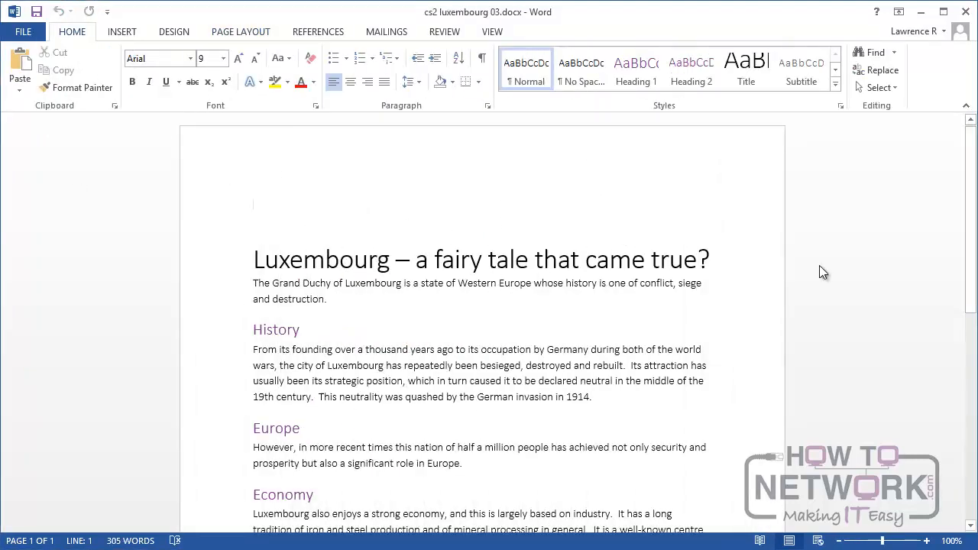
{"action": "left_click", "coordinate": [254, 205]}
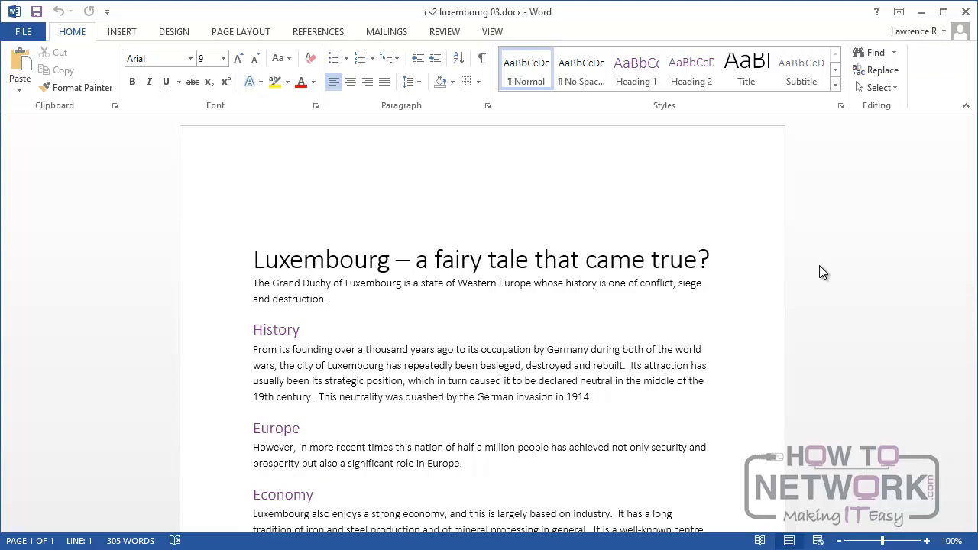
{"action": "left_click", "coordinate": [254, 205]}
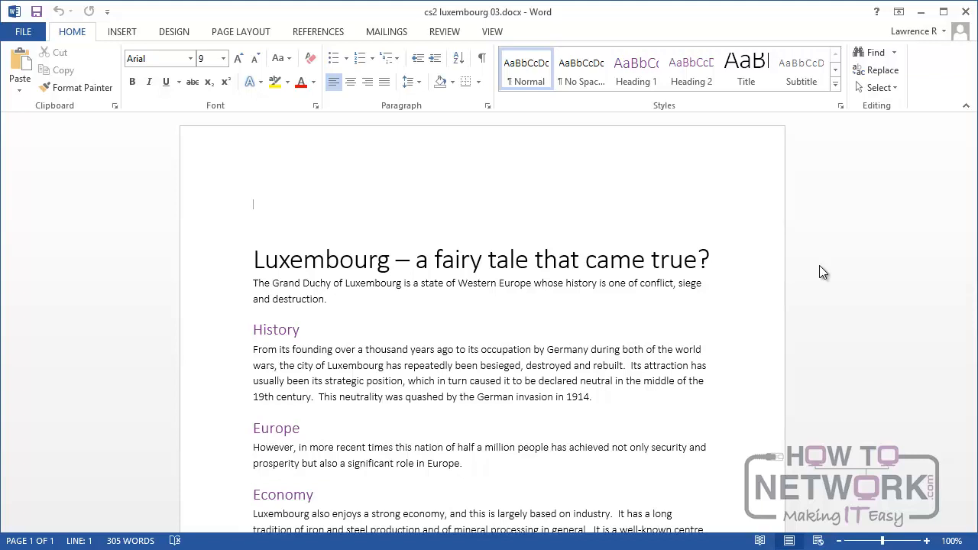